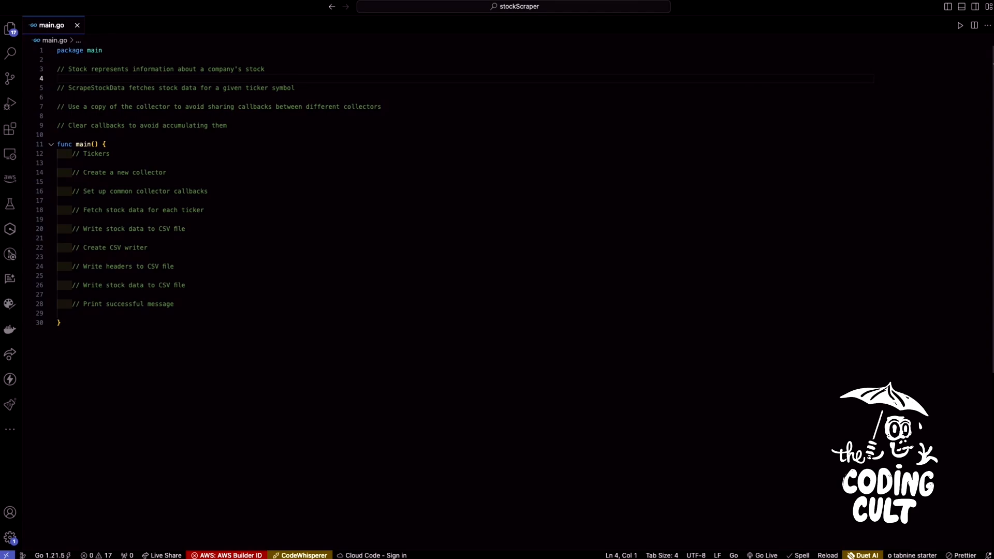
Step: Write the Stock struct with Company, Price and Change string fields carrying csv tags
{"action": "type", "text": "type S"}
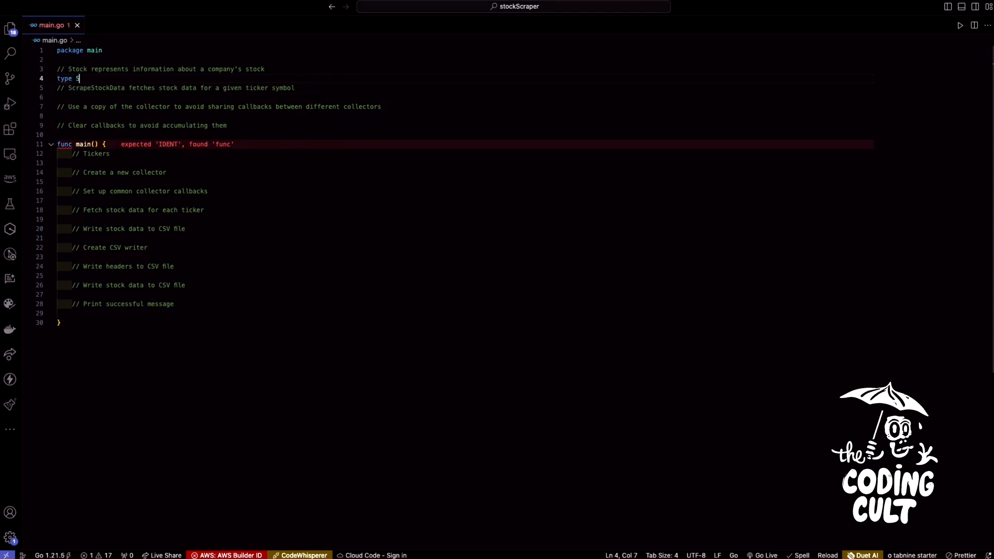
{"action": "type", "text": "tock struct {}"}
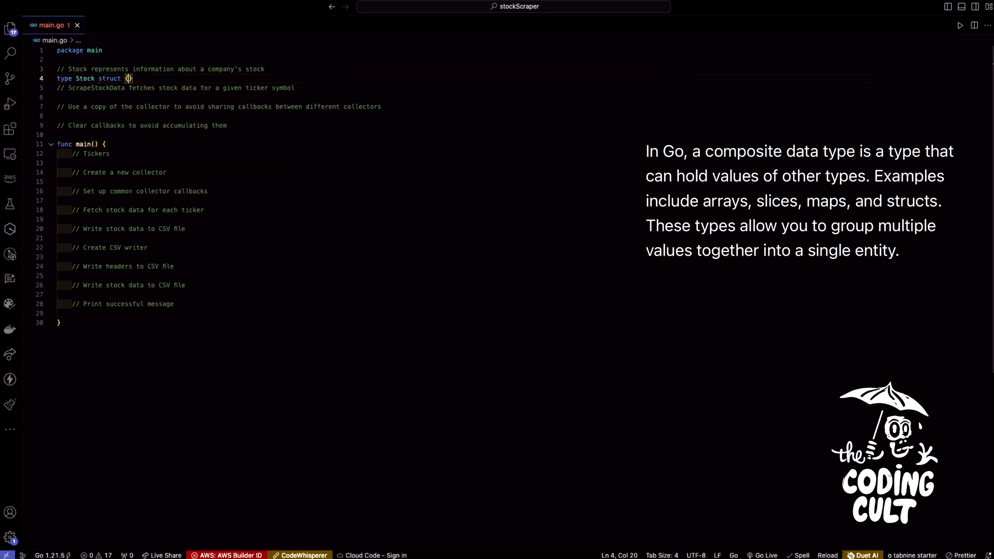
{"action": "type", "text": "Company string `csv:\""}
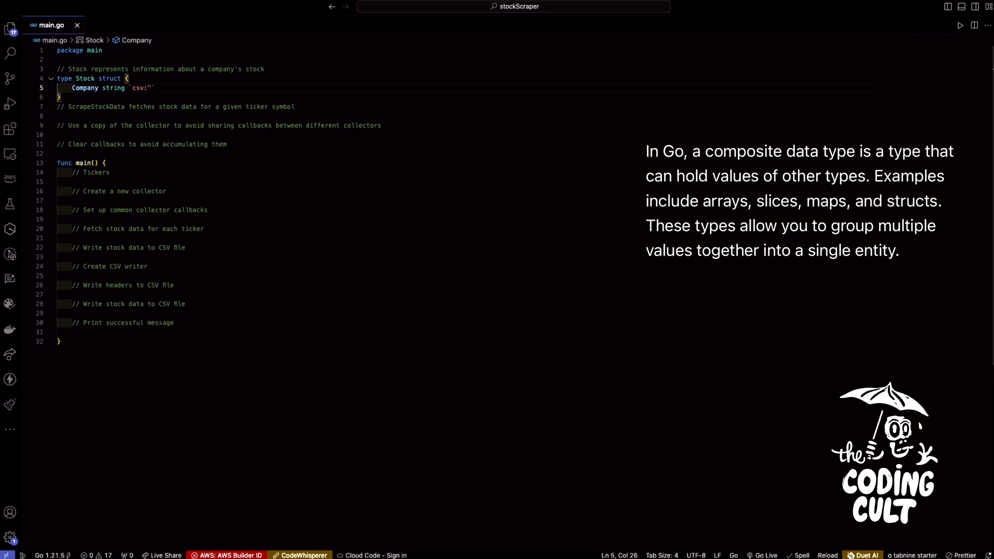
{"action": "type", "text": "company\""}
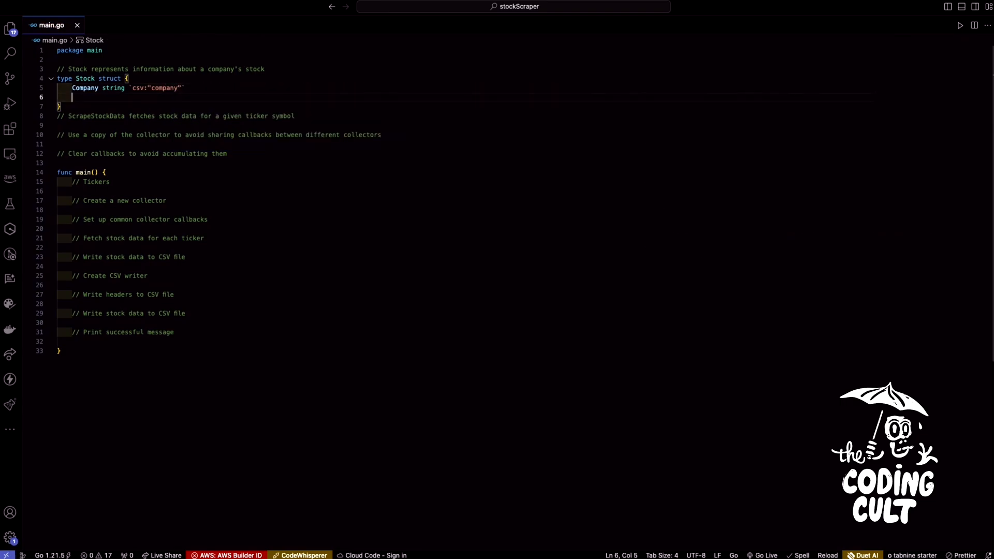
{"action": "type", "text": "Price string `csv:\"price\""}
{"action": "type", "text": "Change string `csv:"}
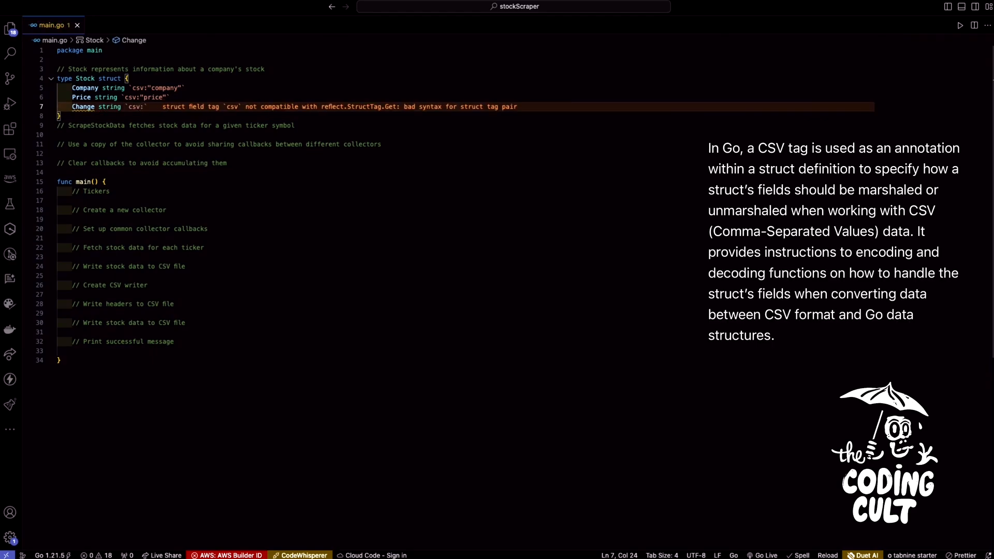
{"action": "type", "text": "change\""}
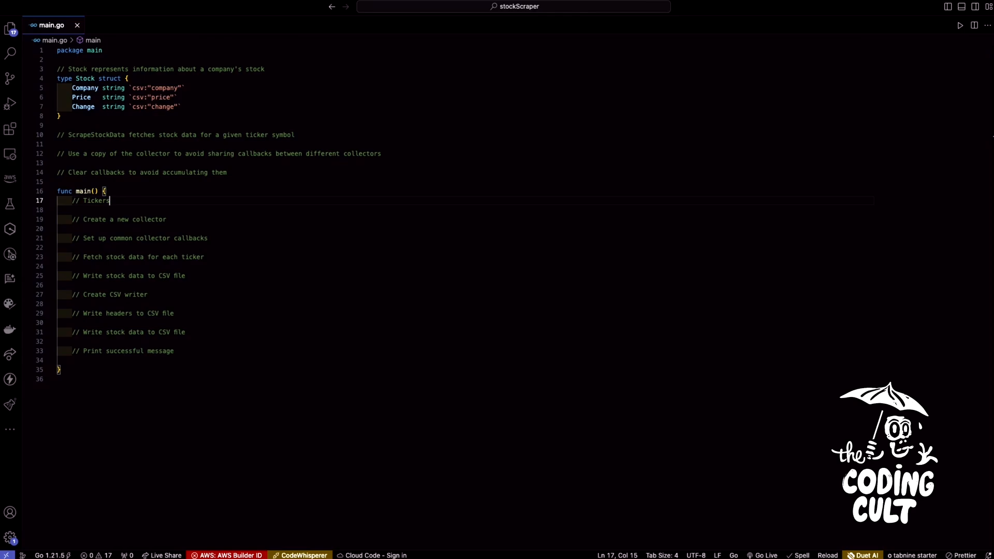
Step: Declare the tickers string slice of symbols and an empty var stocks []Stock in main
{"action": "key", "text": "Enter"}
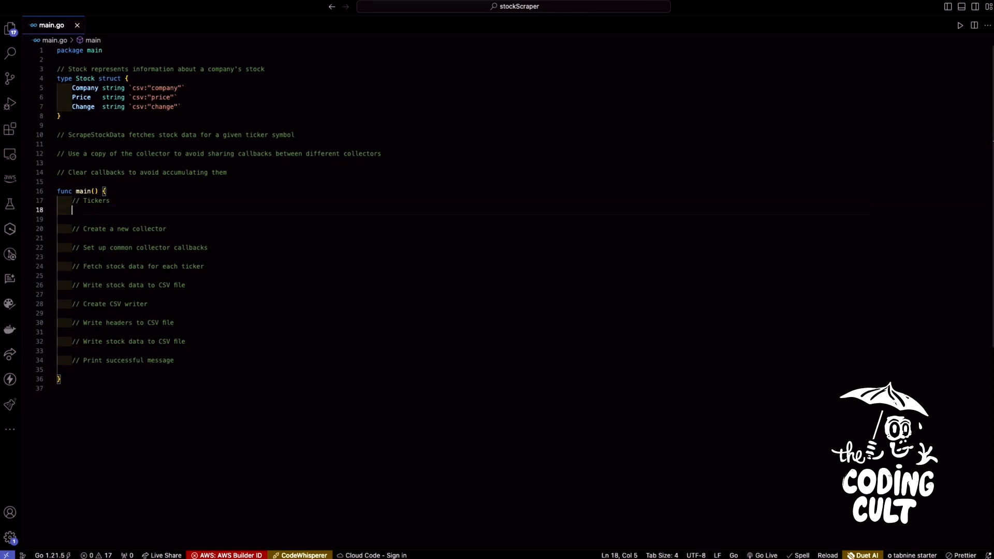
{"action": "type", "text": "tickers := []string {"}
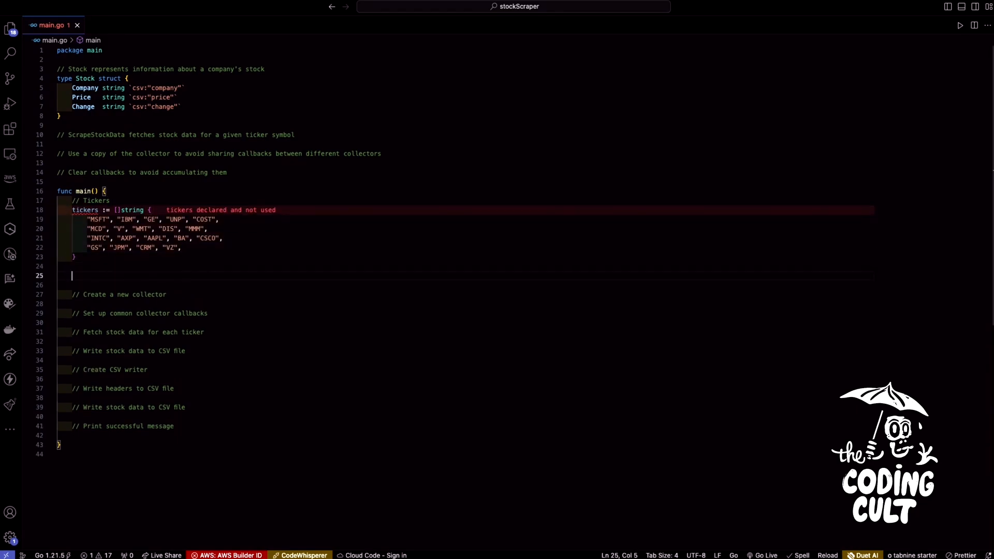
{"action": "type", "text": "var stocks []"}
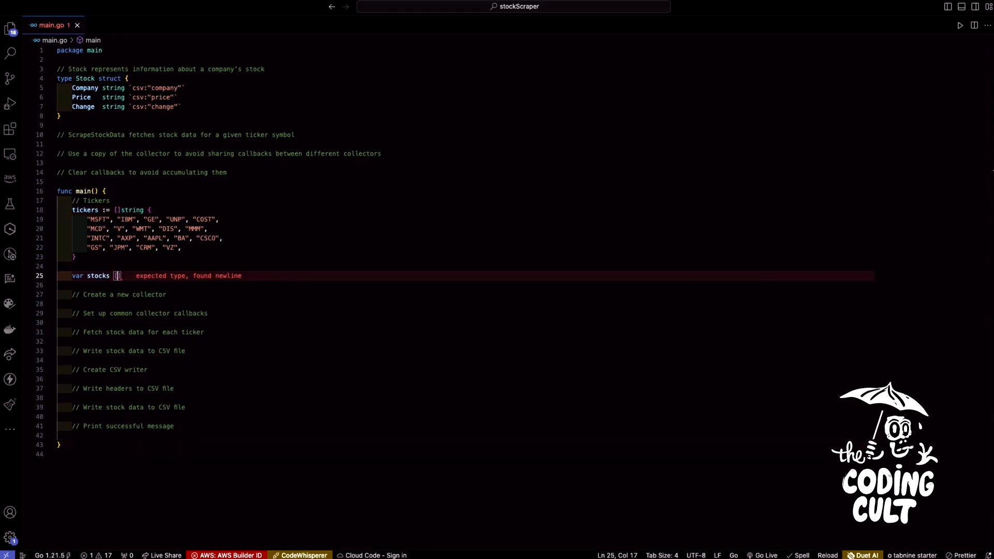
{"action": "type", "text": "Stoc"}
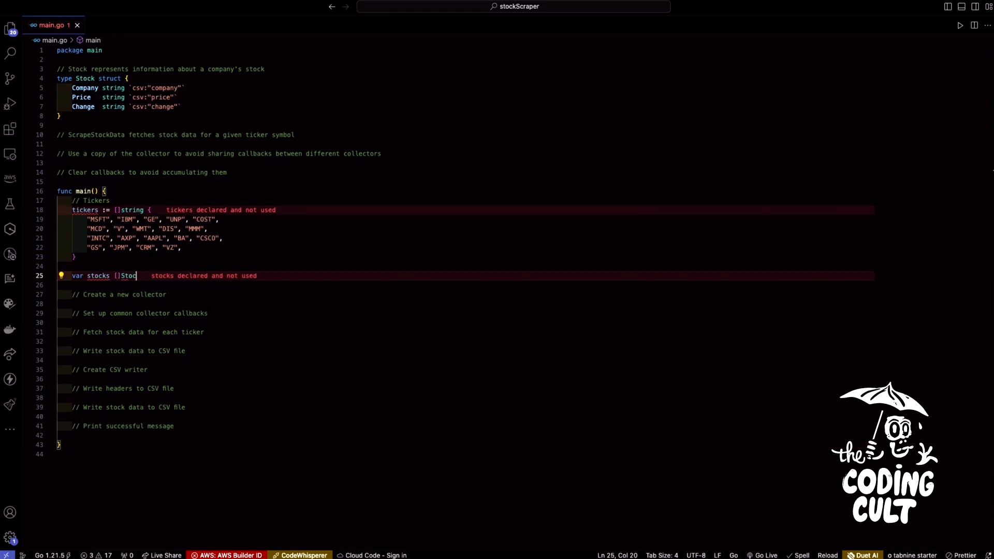
{"action": "type", "text": "k"}
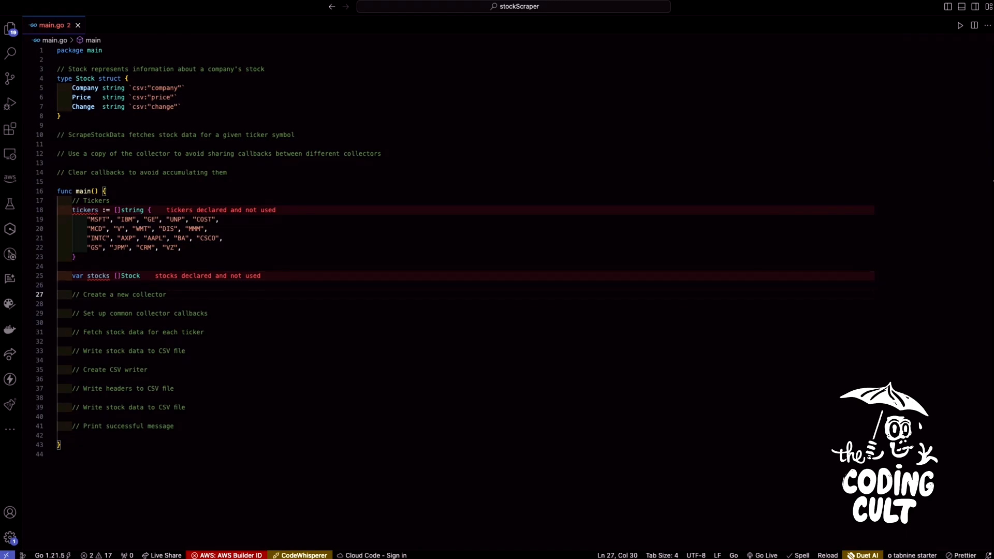
Step: Create collector c with colly.NewCollector(), pulling in the gocolly/colly import
{"action": "type", "text": "c :="}
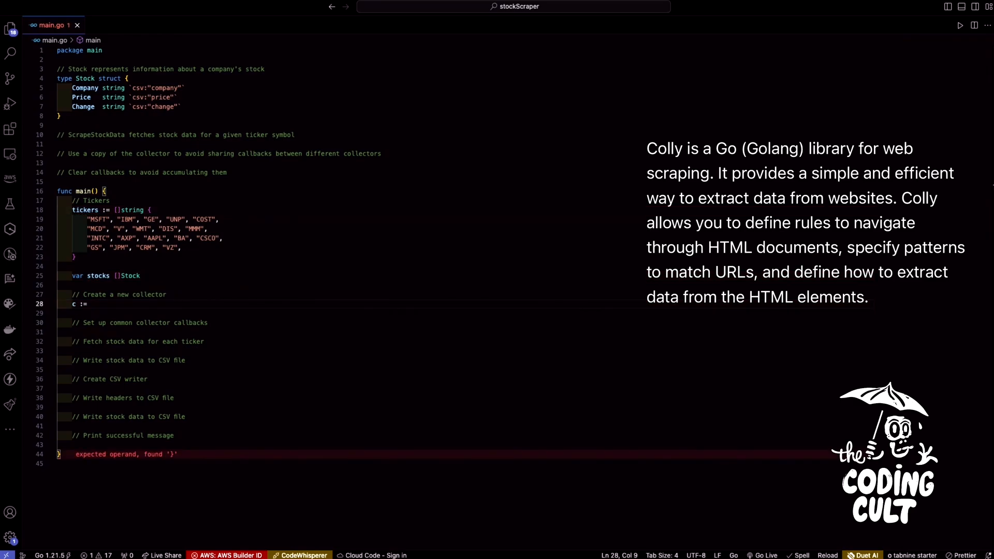
{"action": "type", "text": "colly."}
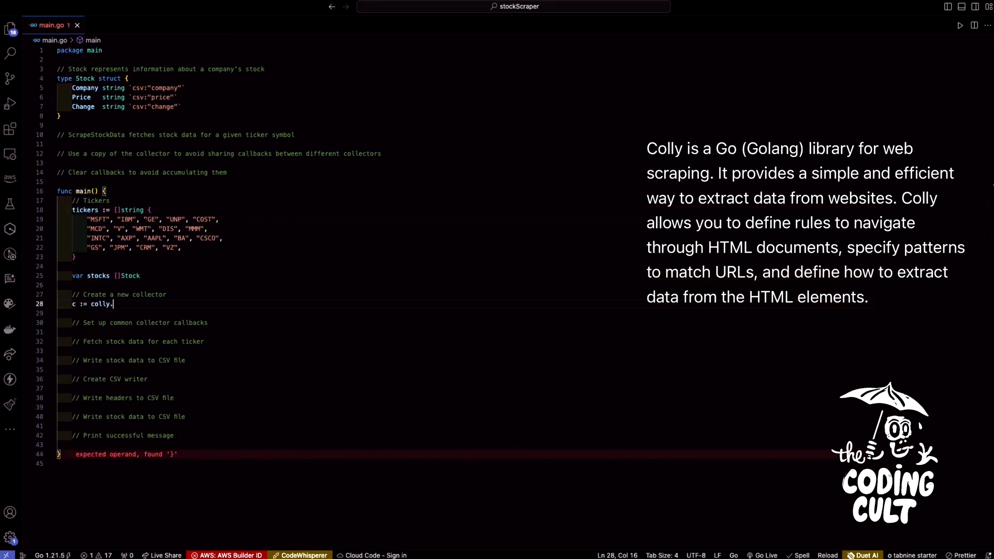
{"action": "type", "text": "NewCollecto"}
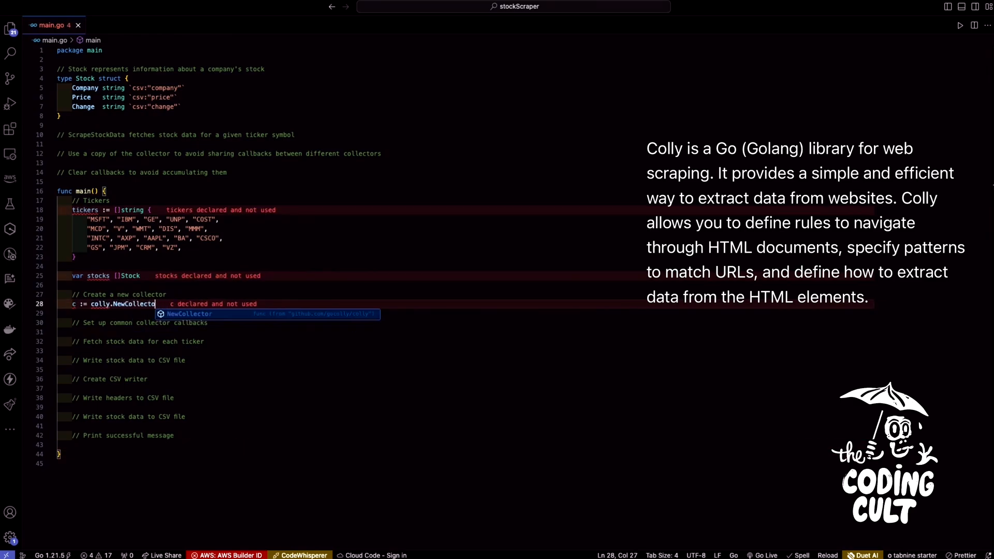
{"action": "type", "text": "()"}
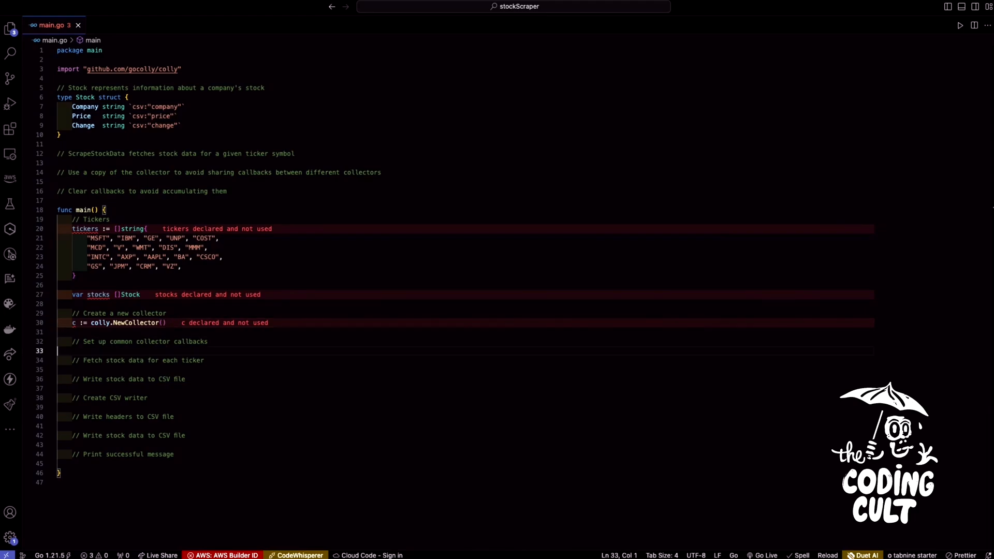
Step: Add a c.OnRequest callback that prints "Visiting:" with r.URL
{"action": "type", "text": "c.OnRequest(func(r *colly.Request) {"}
{"action": "type", "text": "fmt.P"}
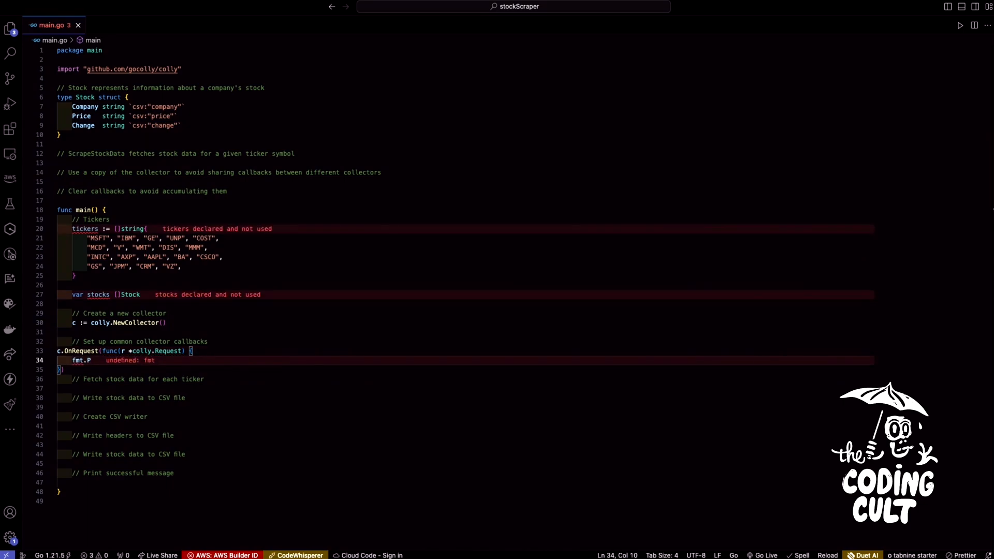
{"action": "type", "text": "rintln()"}
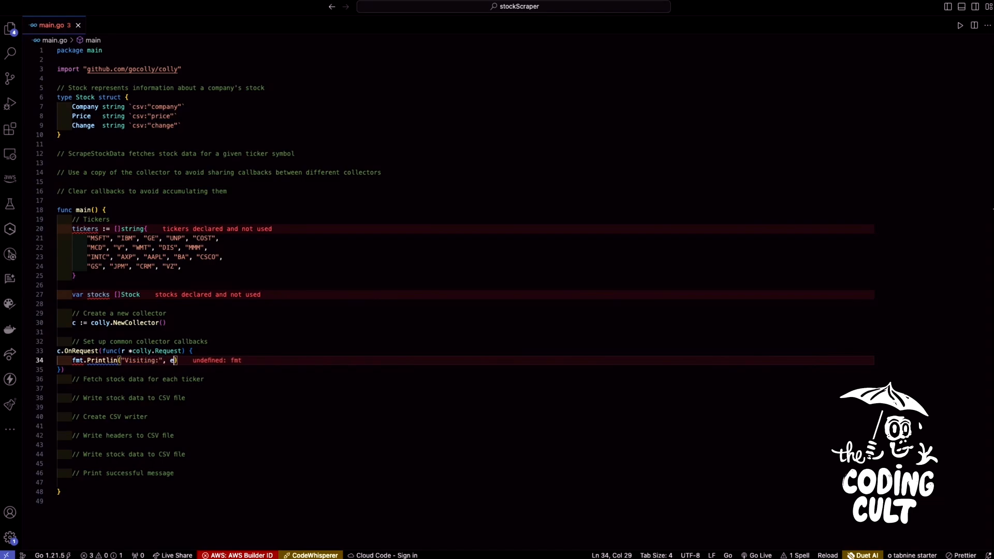
{"action": "type", "text": "r."}
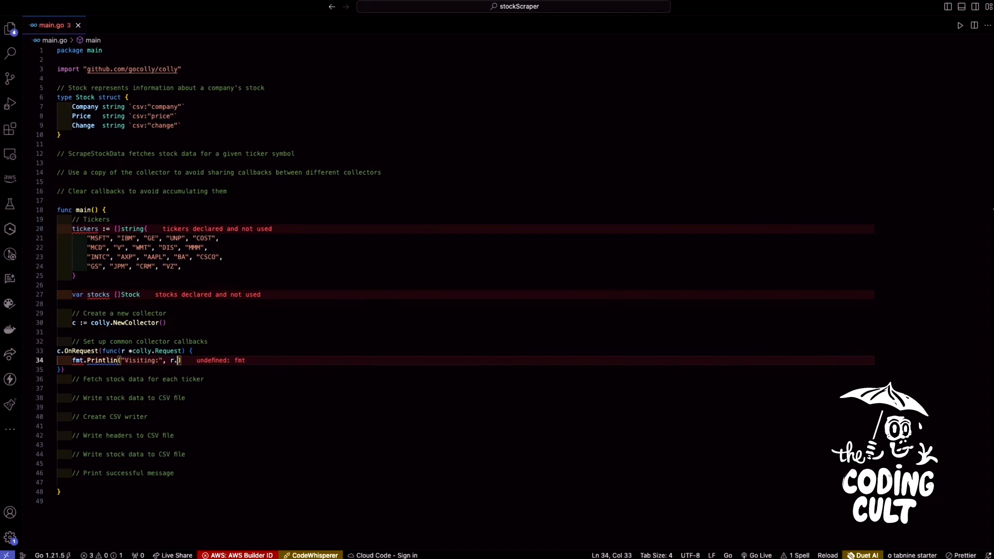
{"action": "type", "text": "URL"}
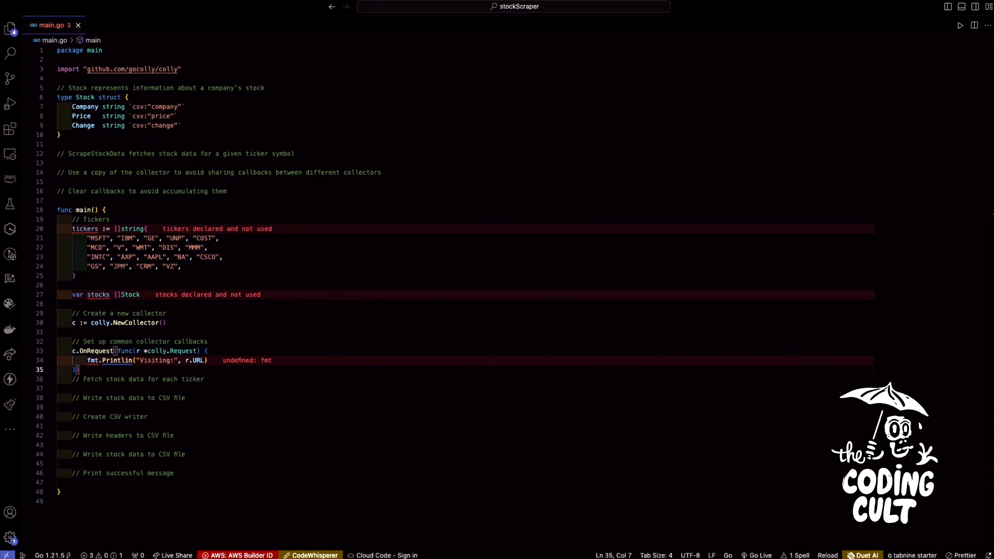
Step: Add a c.OnError callback logging "Something went wrong" with the error via log.Println
{"action": "type", "text": "c.OnError(func(_ *colly"}
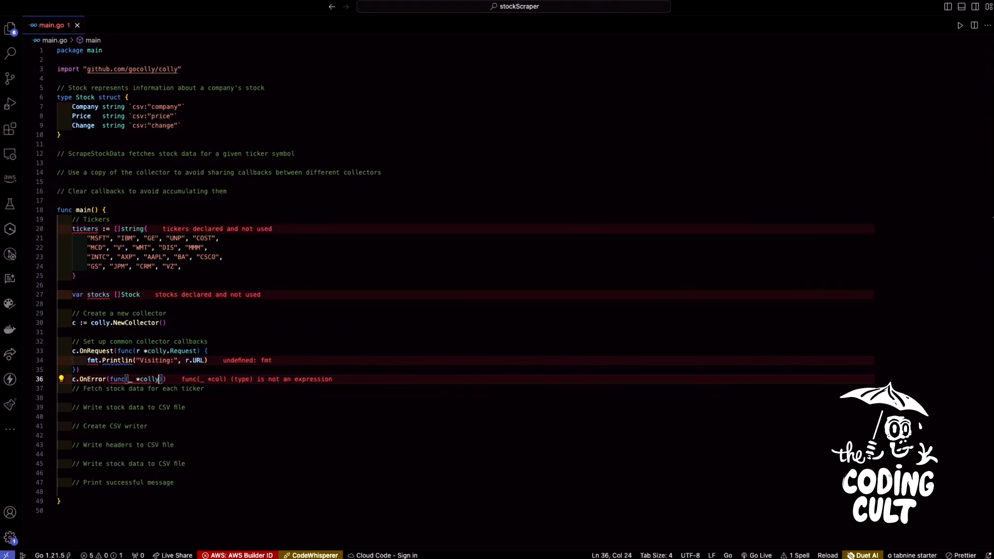
{"action": "type", "text": "Response"}
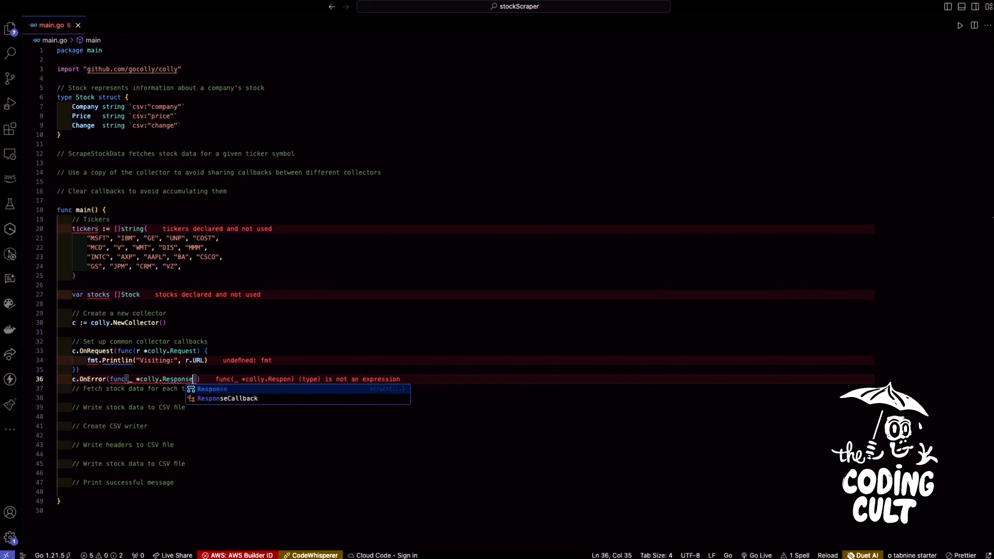
{"action": "type", "text": ", err error"}
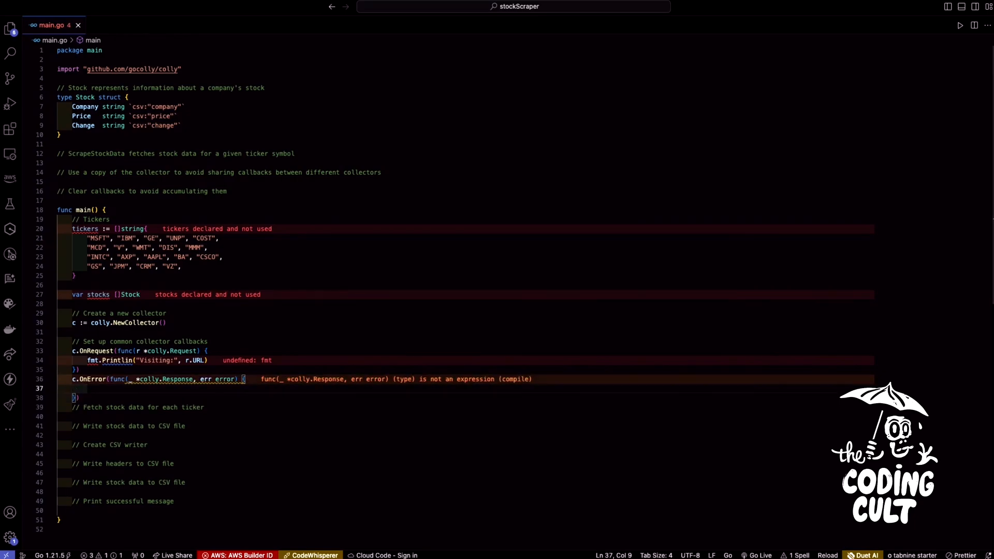
{"action": "type", "text": "log.Println(\"S"}
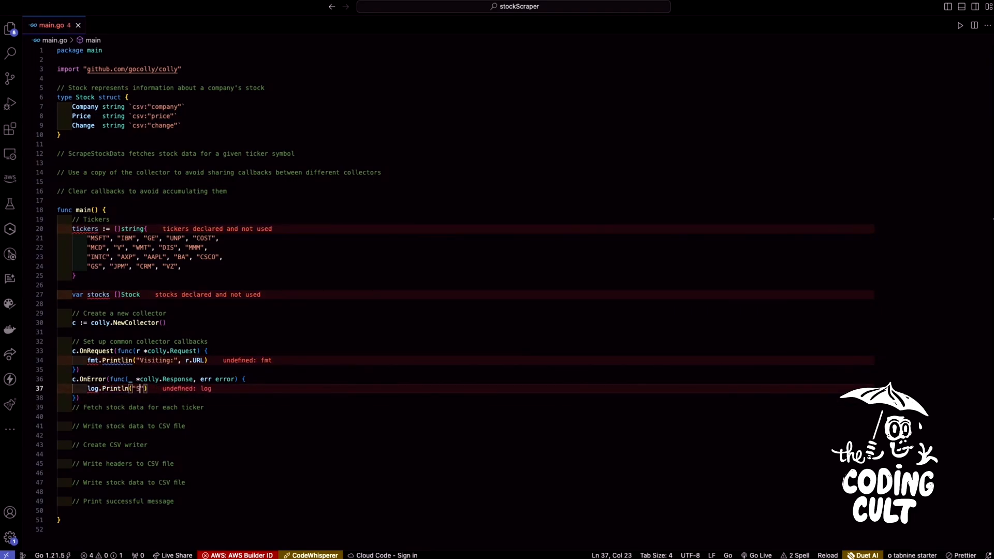
{"action": "type", "text": "Something went wrong"}
{"action": "left_click", "coordinate": [466, 163]}
{"action": "type", "text": "func ScrapeStockData"}
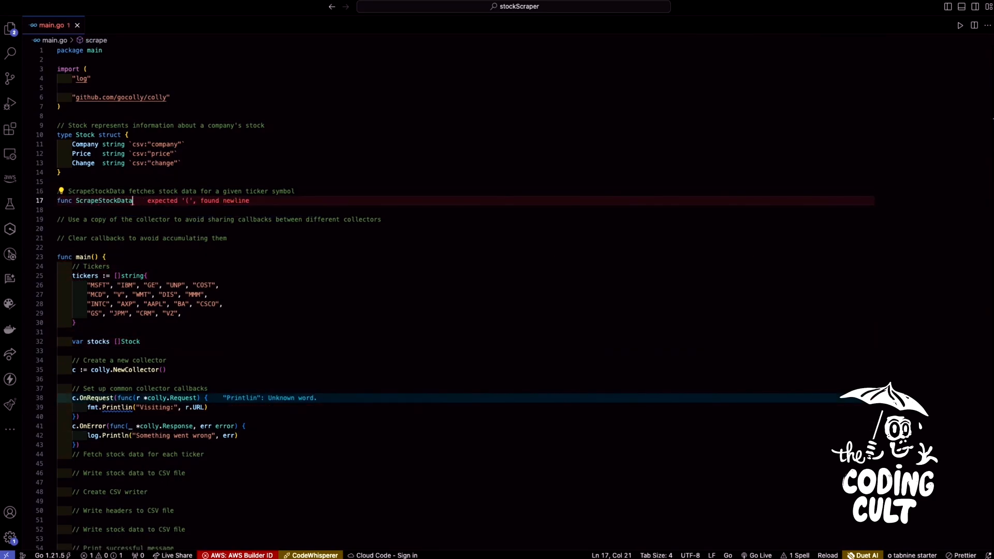
Step: Give ScrapeStockData parameters ticker string, c *colly.Collector and stocks *[]Stock
{"action": "type", "text": "(ticker)"}
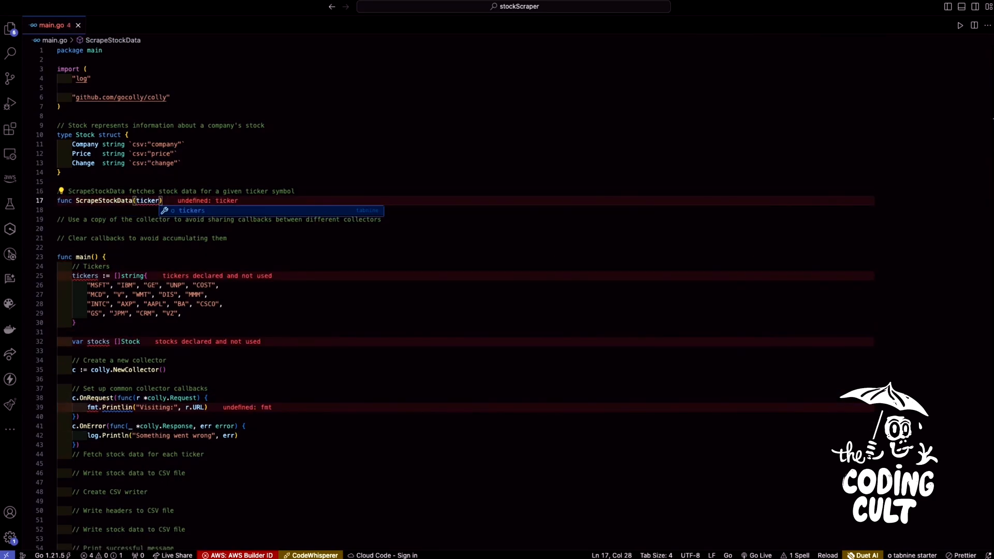
{"action": "type", "text": "string,"}
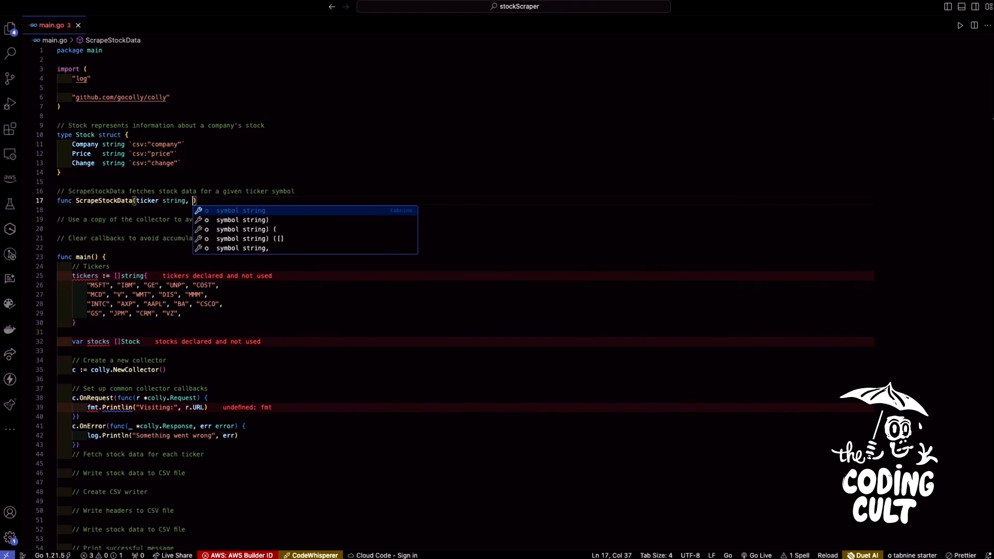
{"action": "type", "text": "c *colly"}
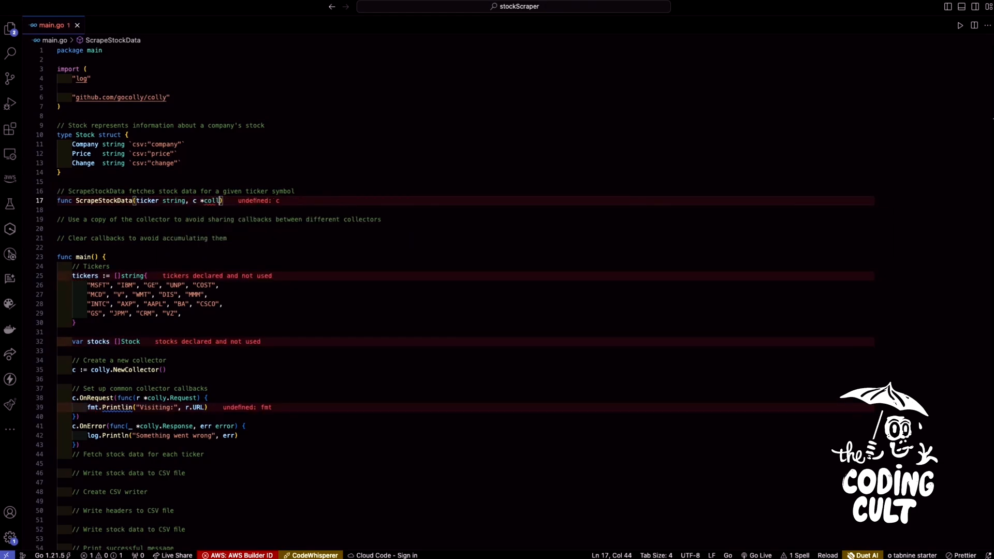
{"action": "type", "text": "y.Collector,"}
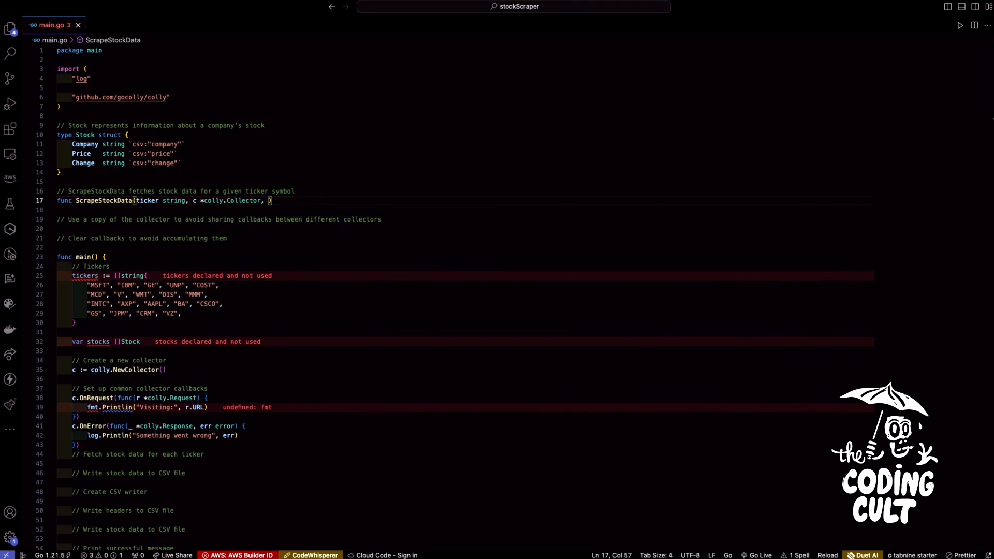
{"action": "type", "text": "stocks *"}
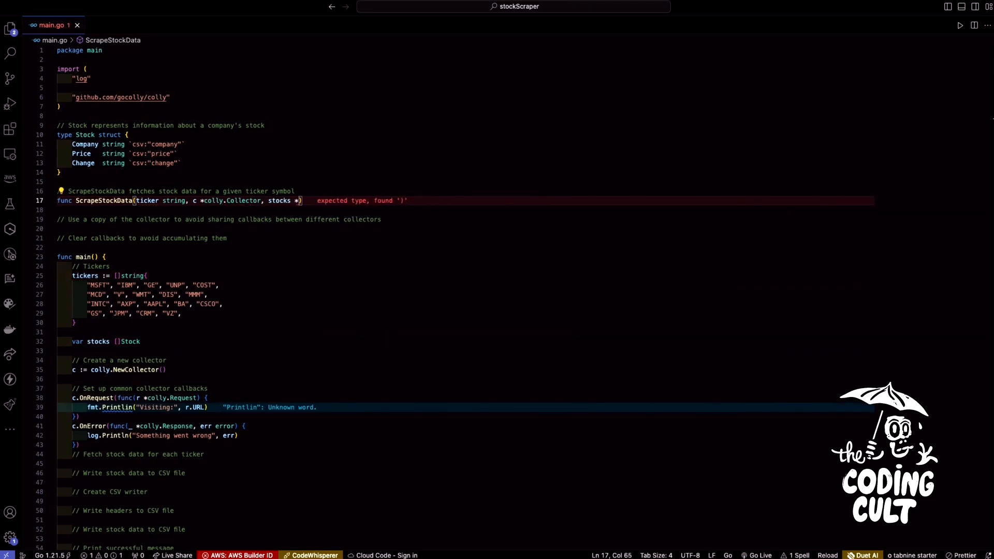
{"action": "type", "text": "[]Stock"}
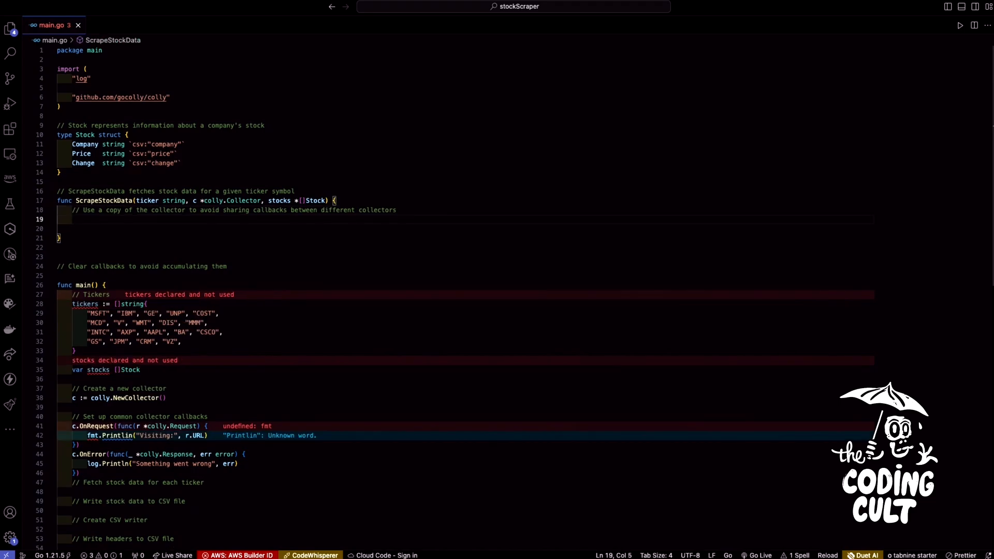
Step: Clone the collector as cc, register its quote-header OnHTML handler, and import "strings"
{"action": "type", "text": "cc := c"}
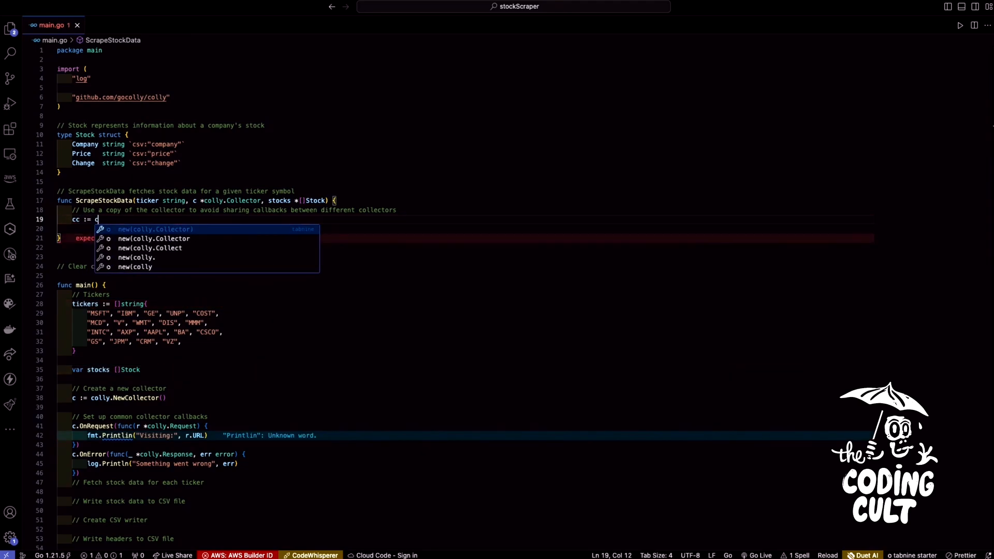
{"action": "type", "text": ".Clone()"}
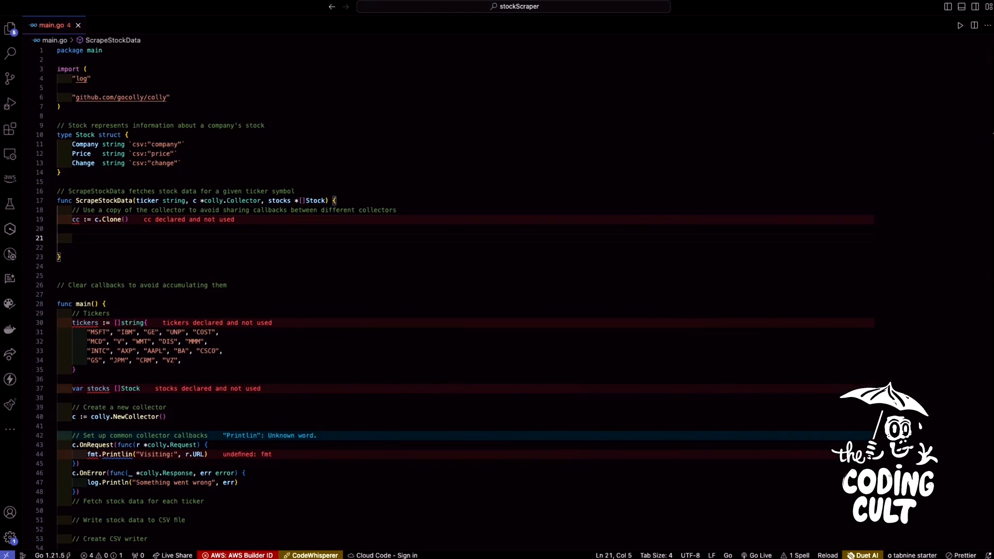
{"action": "type", "text": "cc"}
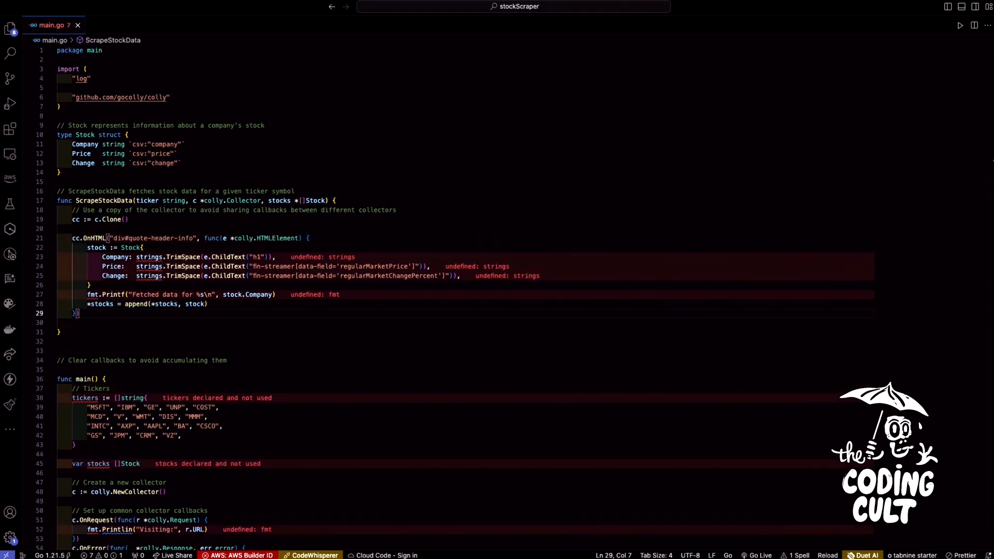
{"action": "type", "text": "\"strings\""}
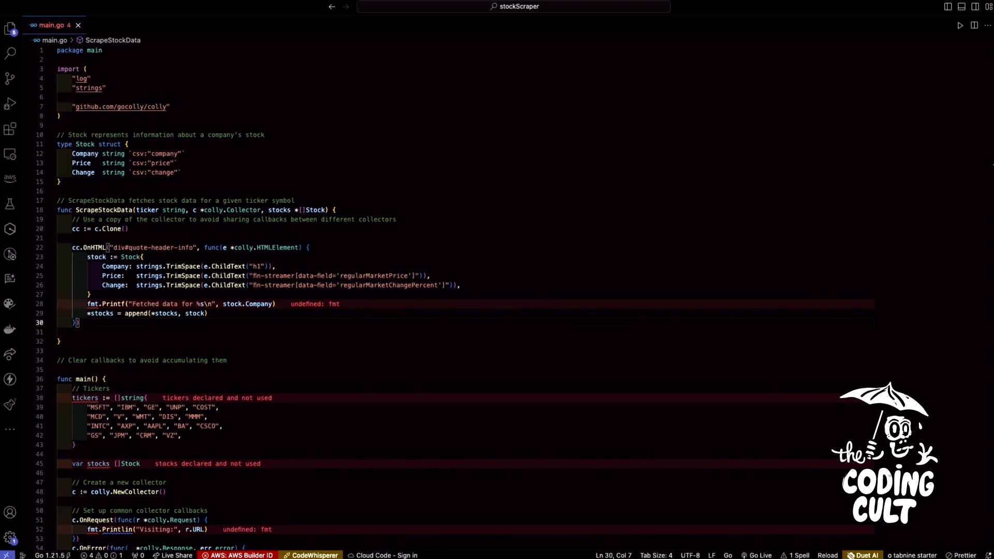
Step: Build the Yahoo Finance quote URL with fmt.Sprintf for the ticker and visit it with cc.Visit
{"action": "key", "text": "Enter"}
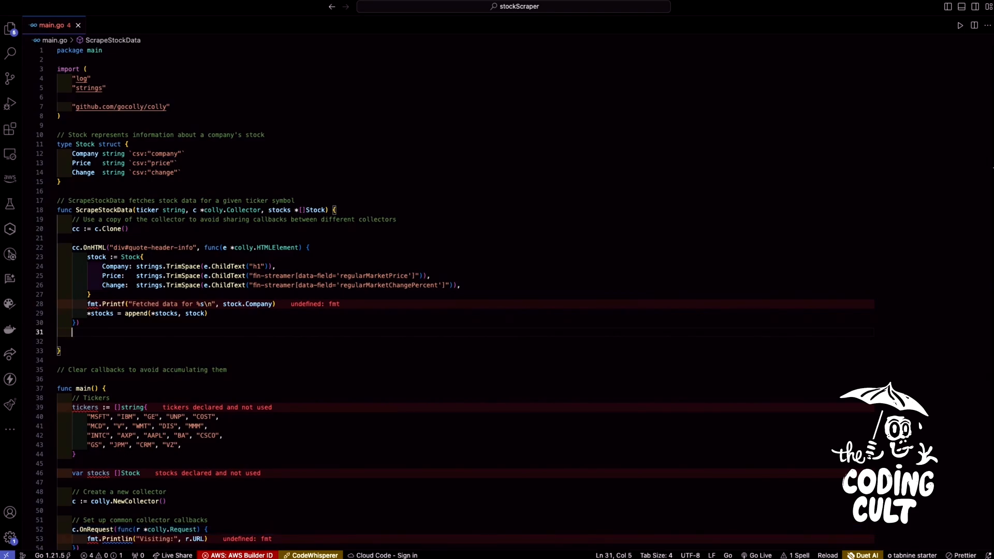
{"action": "type", "text": "url := f"}
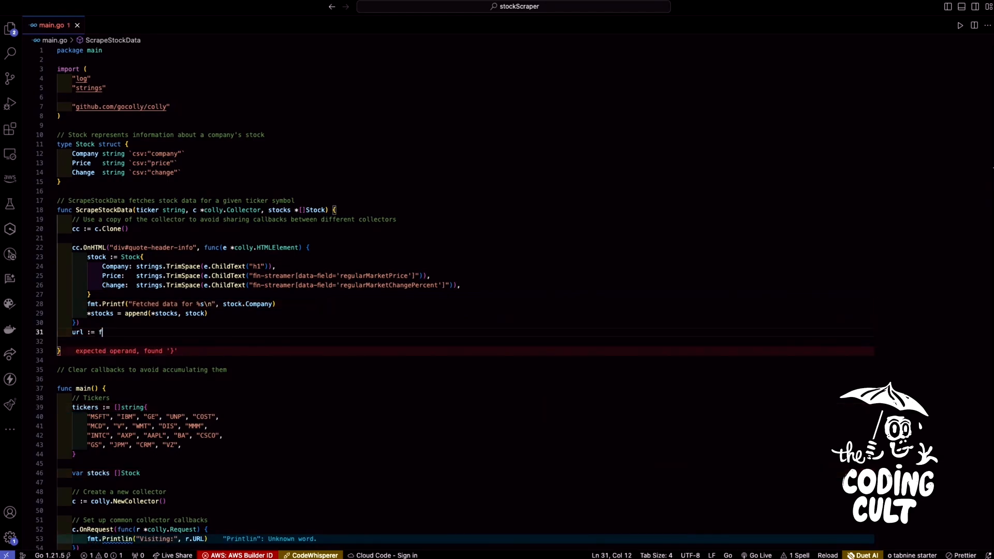
{"action": "type", "text": "mt"}
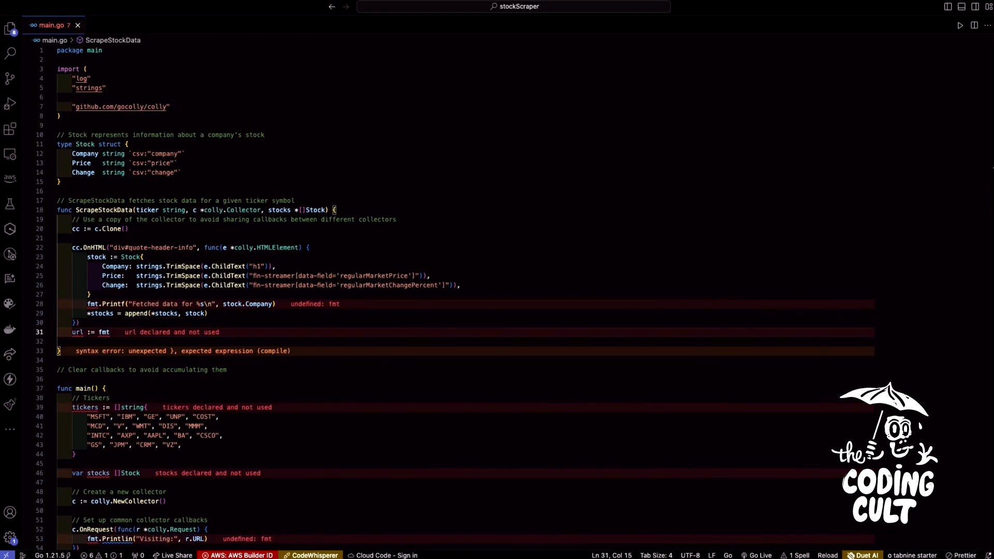
{"action": "type", "text": ".Sprintf(yahoo"}
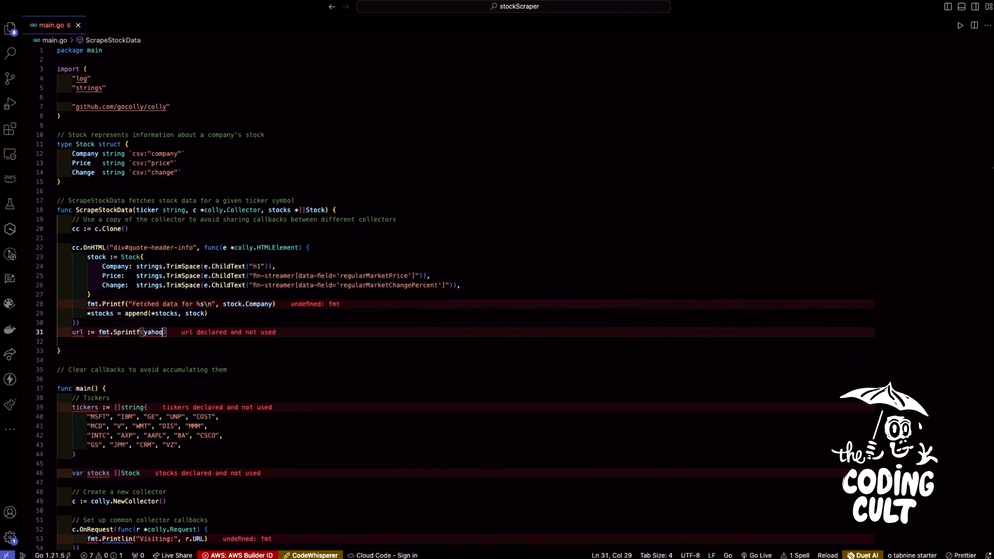
{"action": "type", "text": "\"https://finance.yahoo.com/quote/%s/\", ticker"}
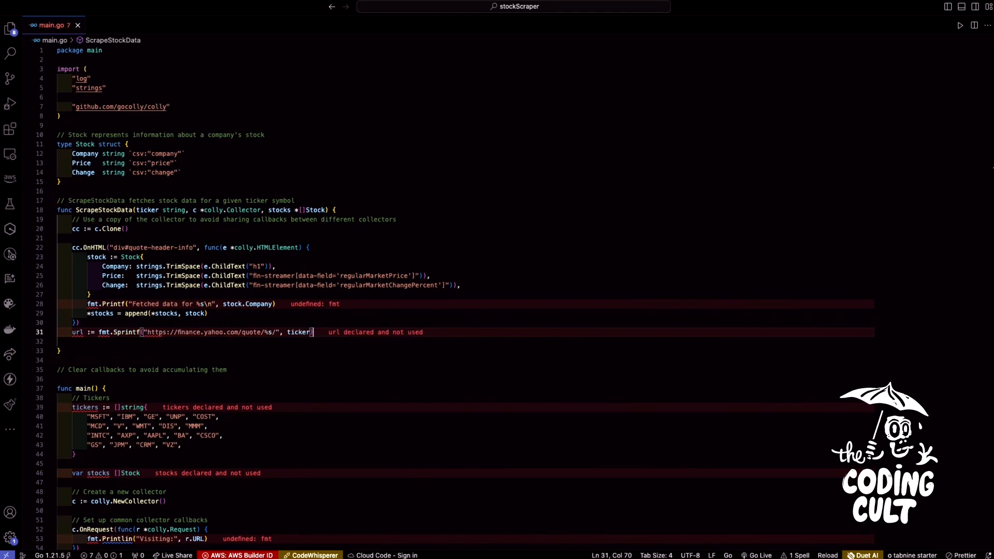
{"action": "type", "text": "err :="}
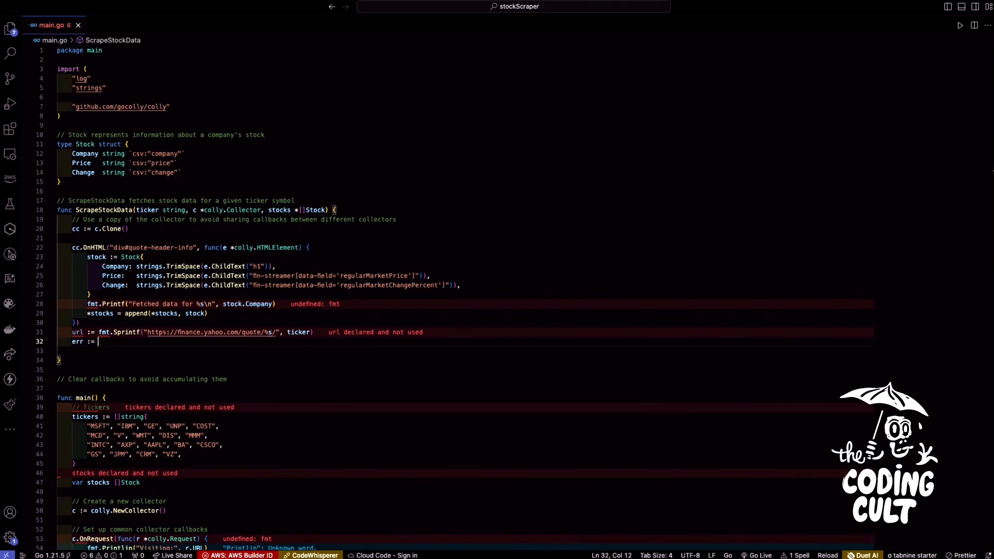
{"action": "type", "text": "cc.Visit(url"}
{"action": "left_click", "coordinate": [465, 351]}
{"action": "type", "text": "if err != nil {"}
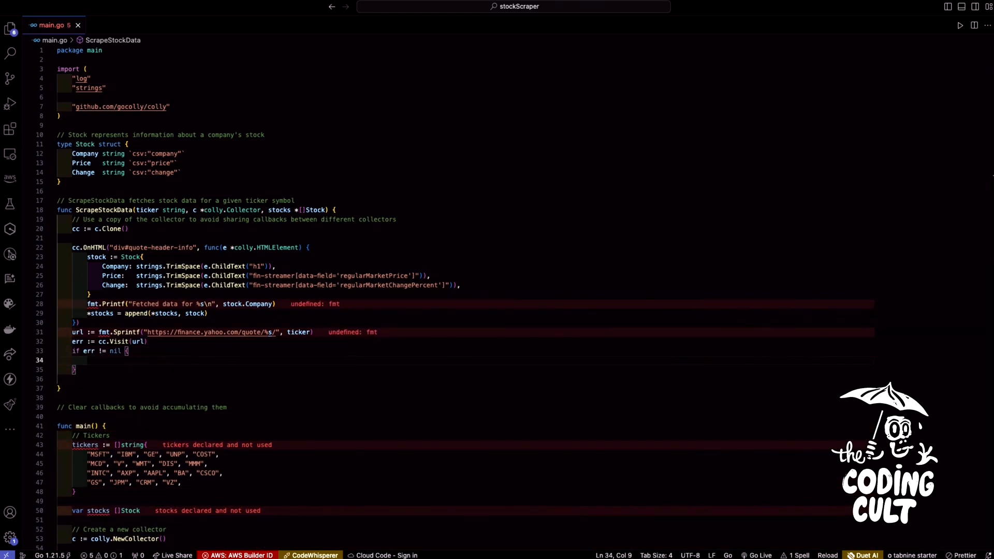
Step: Log visit failures with log.Printf and clear callbacks with cc.OnHTML("*", nil)
{"action": "type", "text": "logp"}
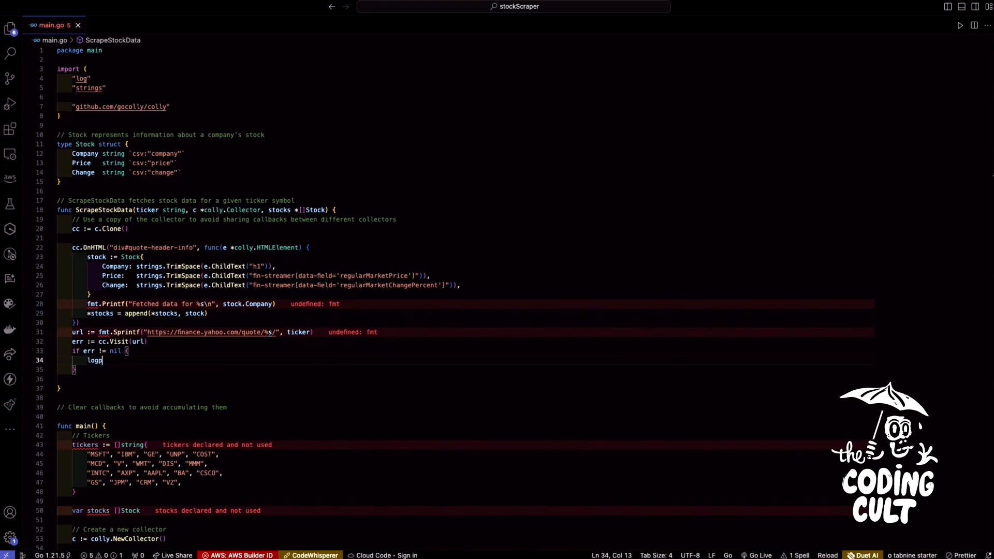
{"action": "type", "text": "f"}
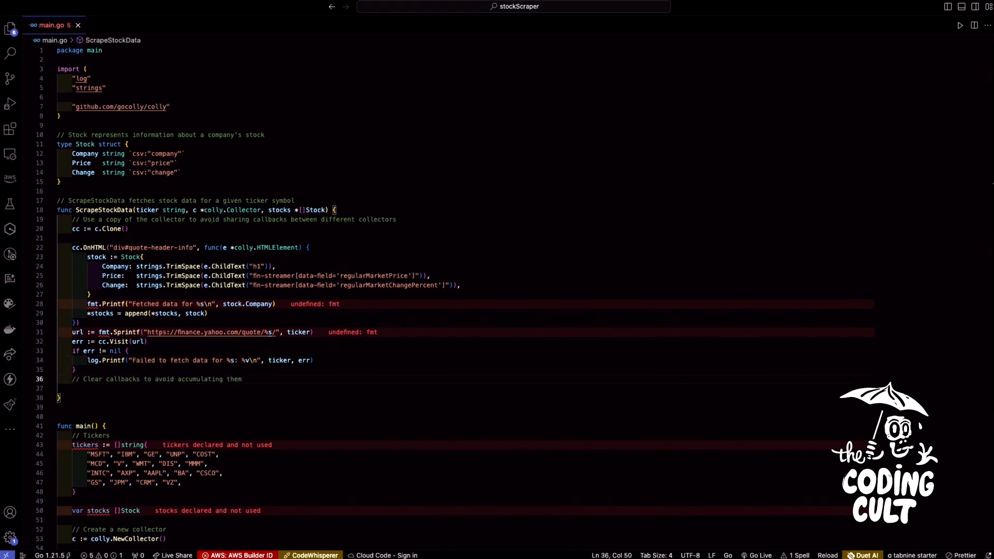
{"action": "type", "text": "cc.O"}
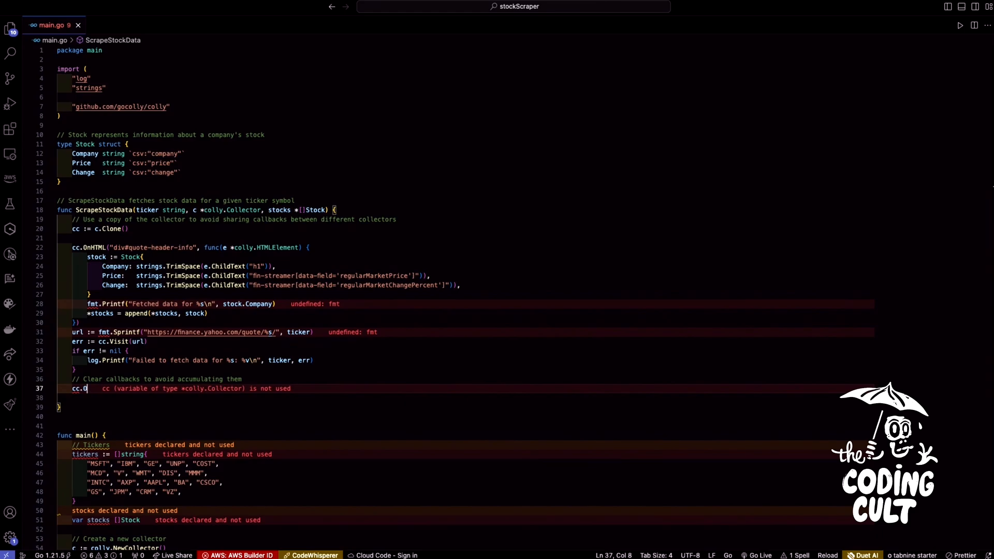
{"action": "type", "text": "nHTML(\"*"}
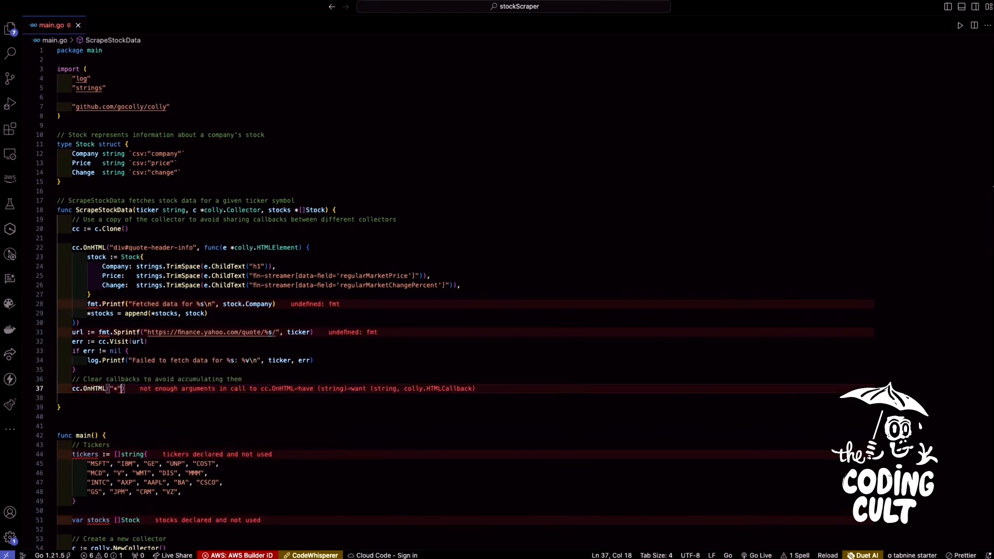
{"action": "type", "text": ", nil"}
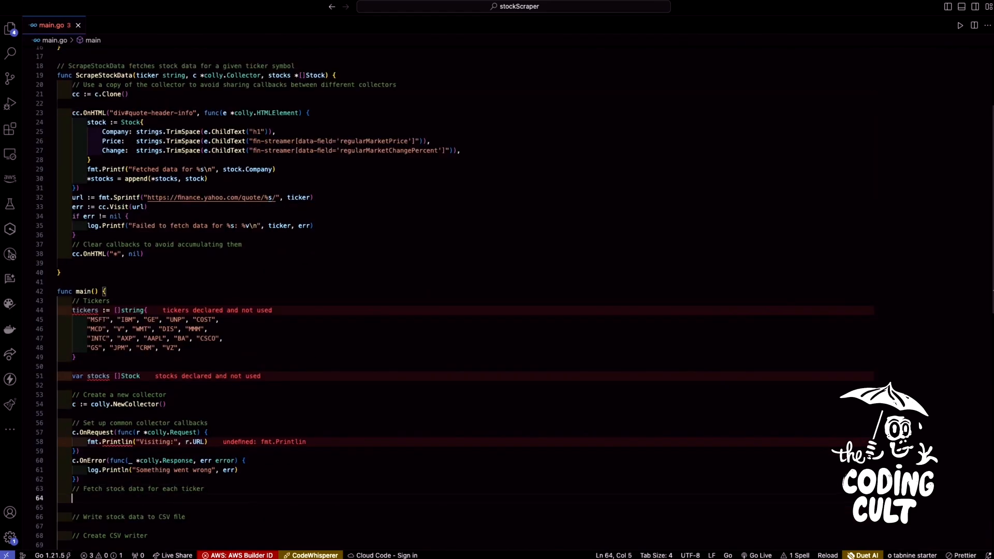
Step: Loop over tickers calling ScrapeStockData(ticker, c, &stocks) for each one
{"action": "type", "text": "for _, ticker := range tickers {"}
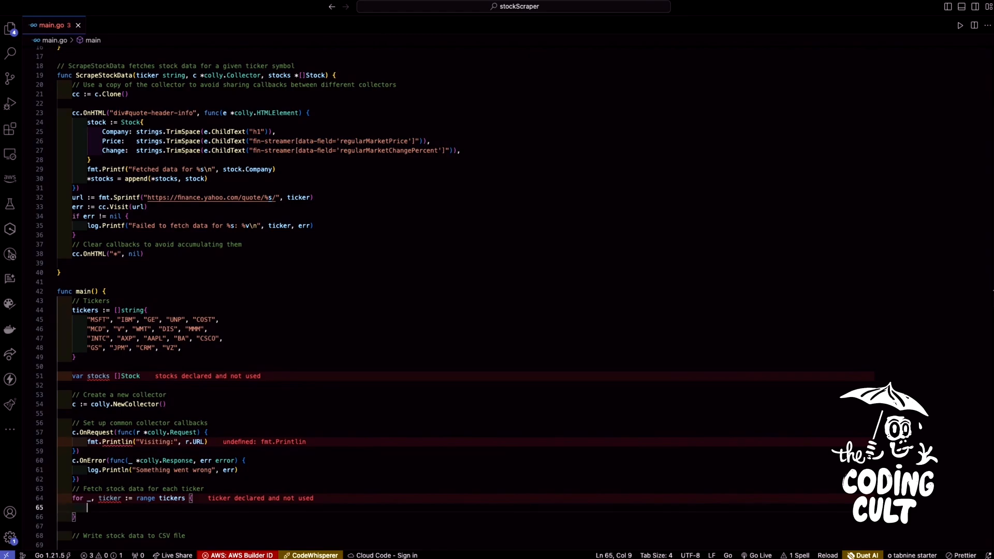
{"action": "type", "text": "scr"}
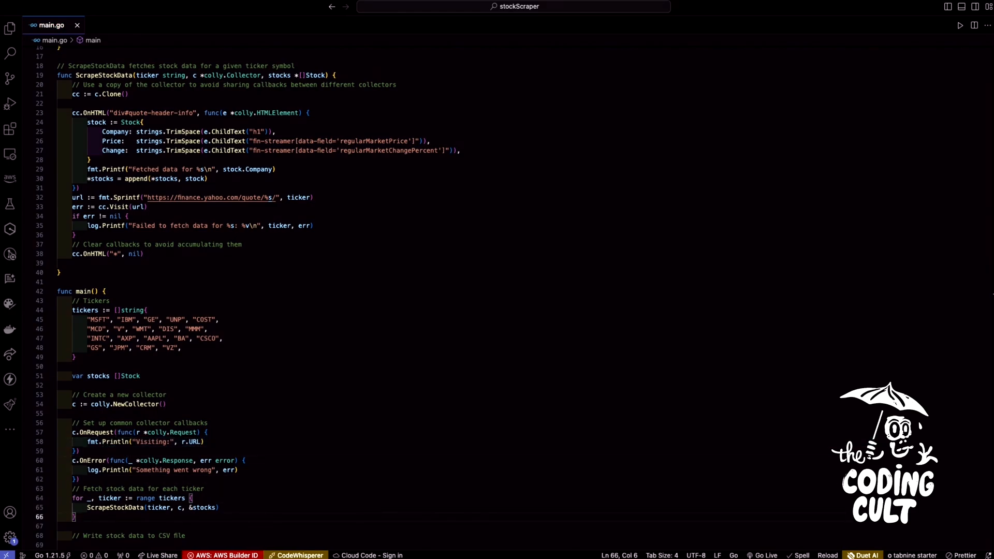
{"action": "mouse_move", "coordinate": [358, 283]}
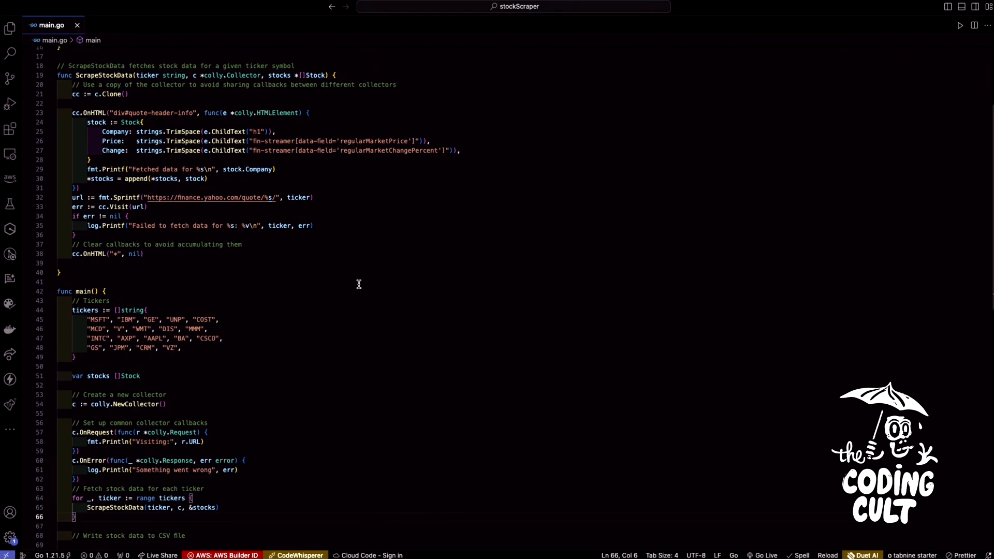
{"action": "scroll", "scroll_direction": "down", "scroll_amount": 3}
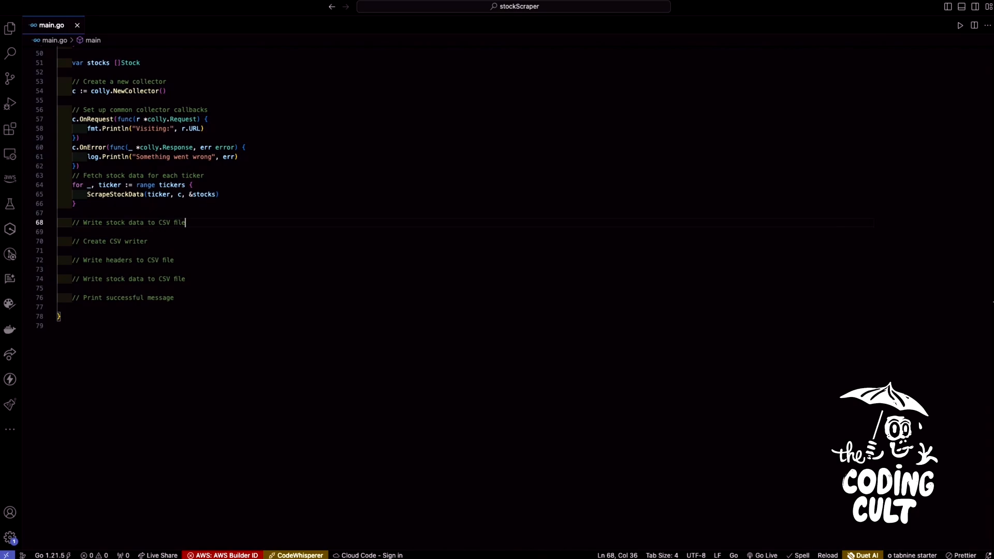
Step: Create stock.csv with os.Create and exit via log.Fatal if creation fails
{"action": "type", "text": "file, err := os.Create(\"stock."}
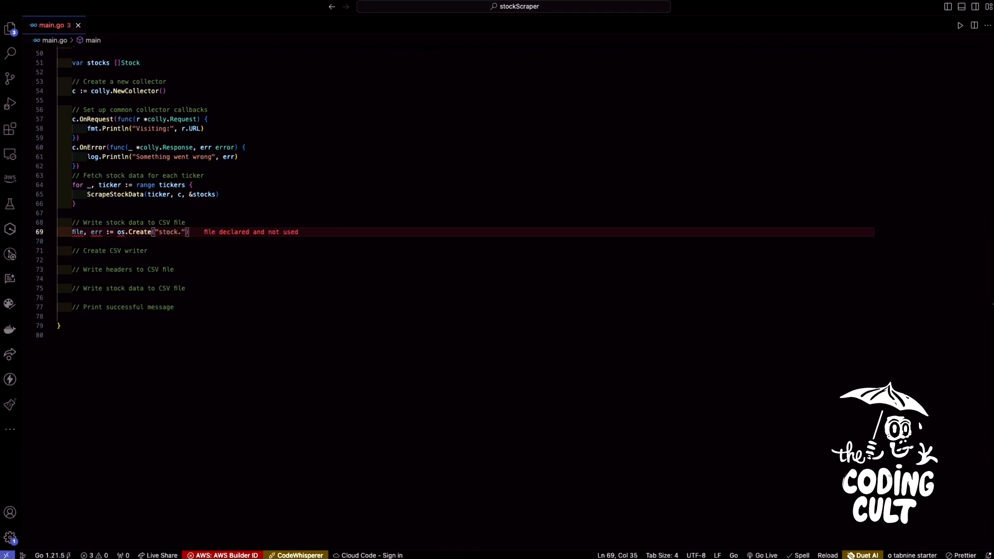
{"action": "type", "text": "csv"}
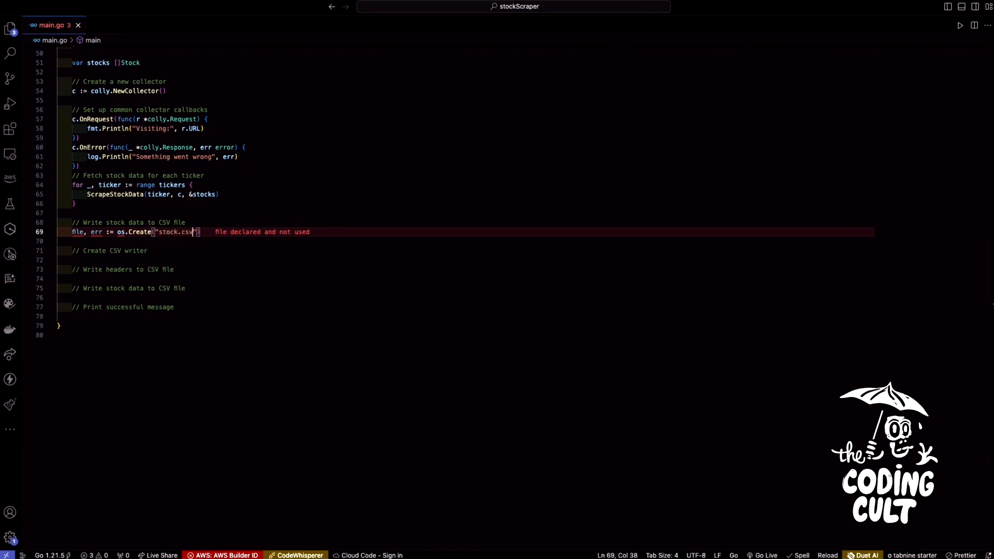
{"action": "key", "text": "Enter"}
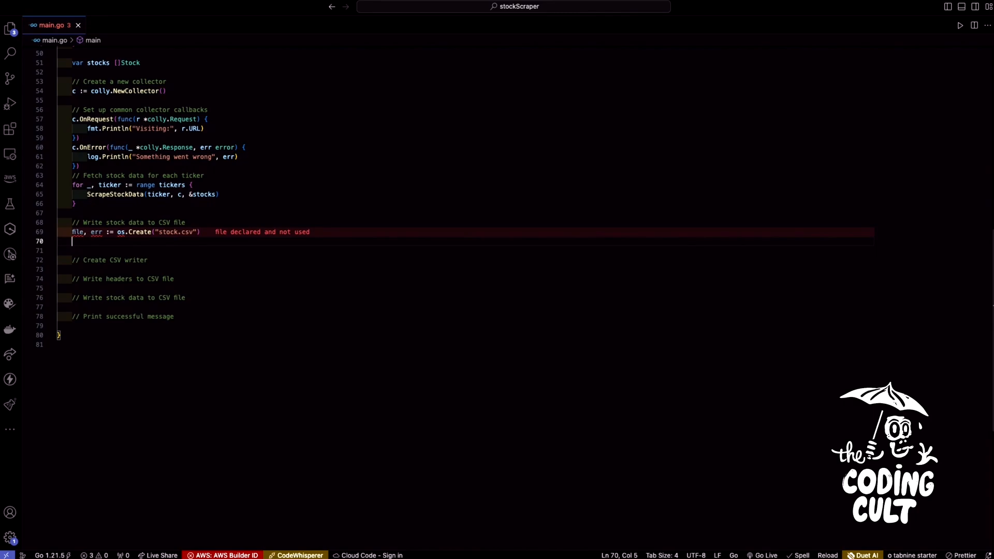
{"action": "type", "text": "if err != nil {"}
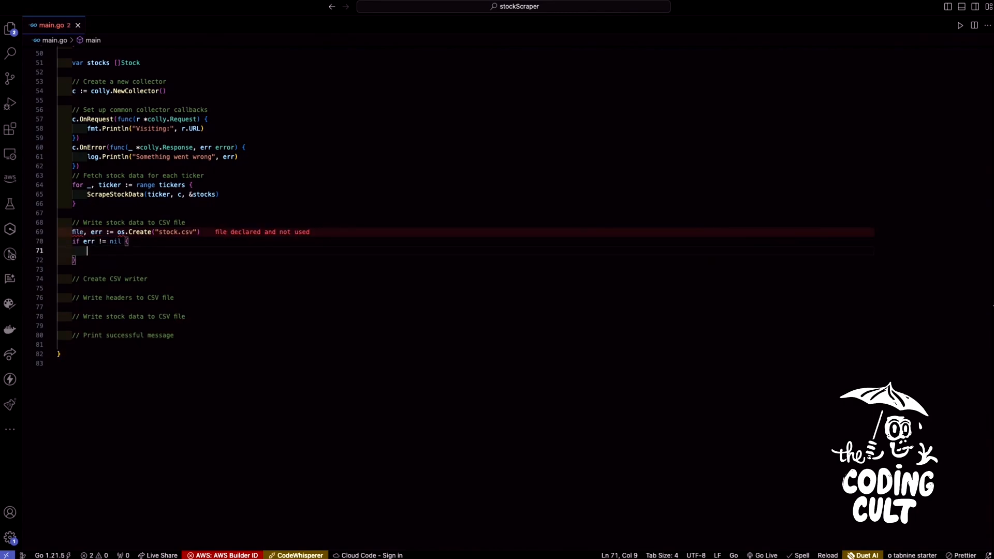
{"action": "type", "text": "lo"}
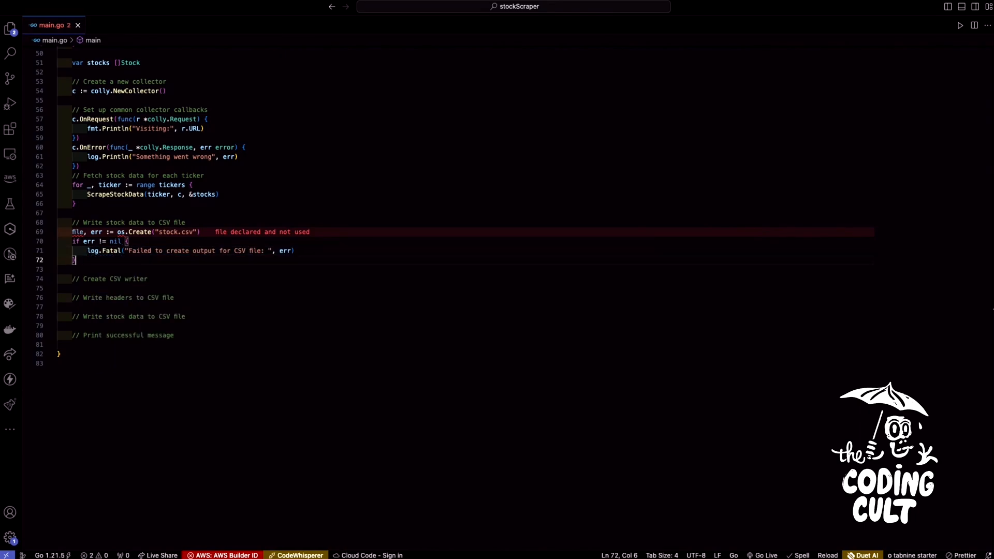
Step: Defer file.Close() so the output file closes when main finishes
{"action": "type", "text": "file"}
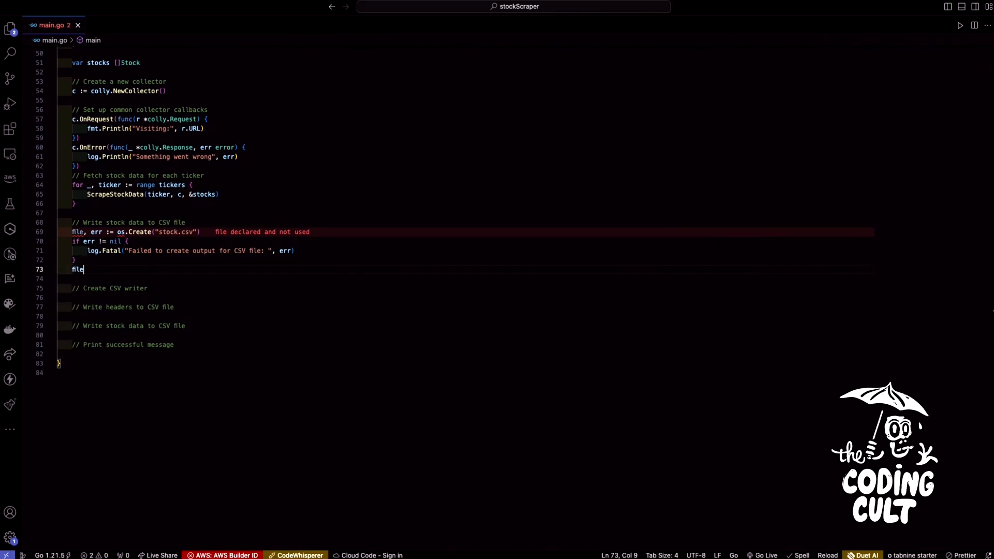
{"action": "type", "text": ".Close()"}
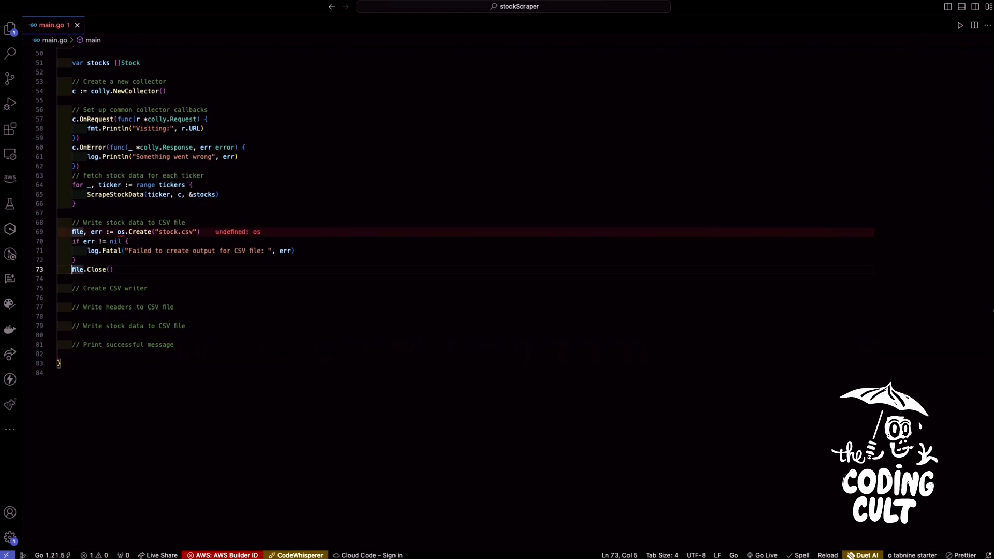
{"action": "type", "text": "defer"}
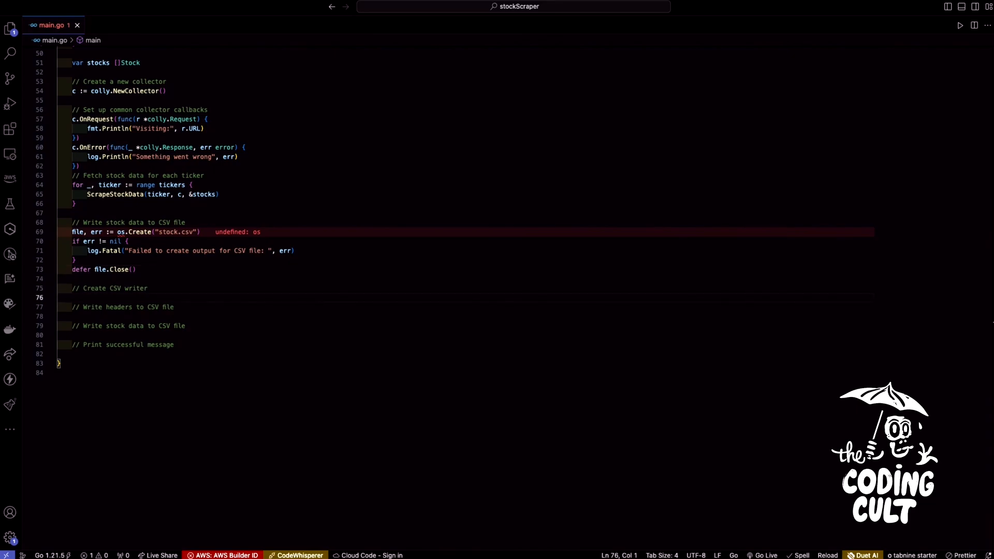
Step: Create writer := csv.NewWriter(file) and defer writer.Flush()
{"action": "type", "text": "wr"}
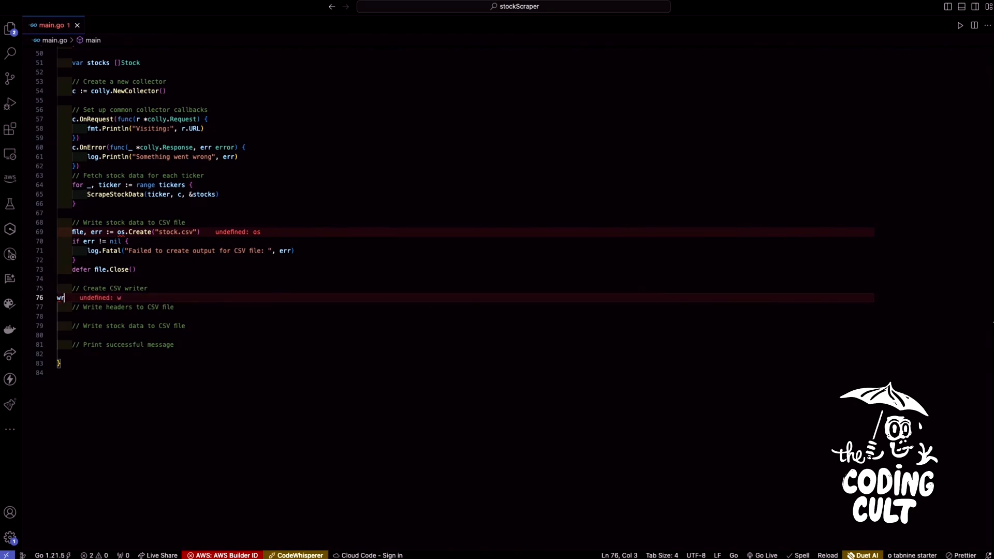
{"action": "type", "text": "iter := csv.NewWriter(file"}
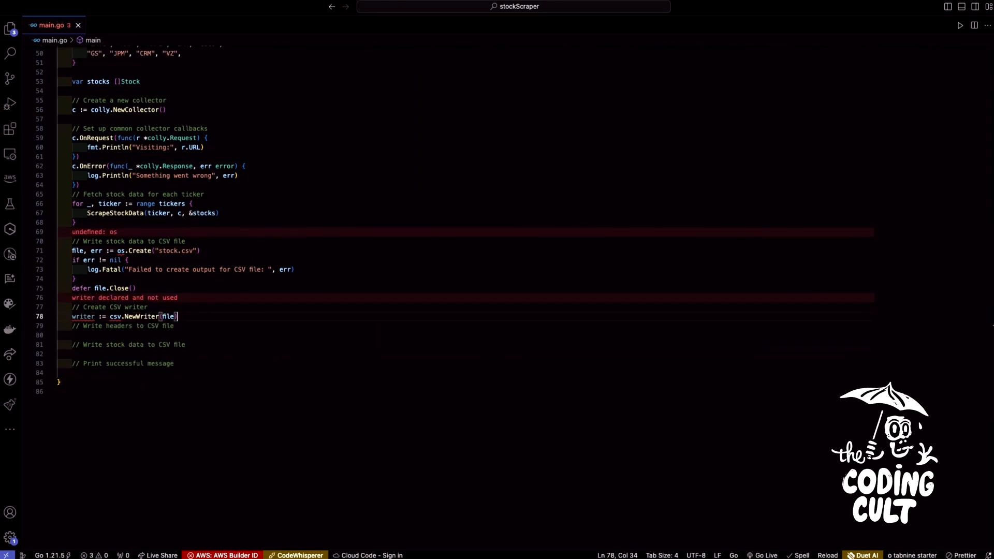
{"action": "type", "text": "writer.Flush("}
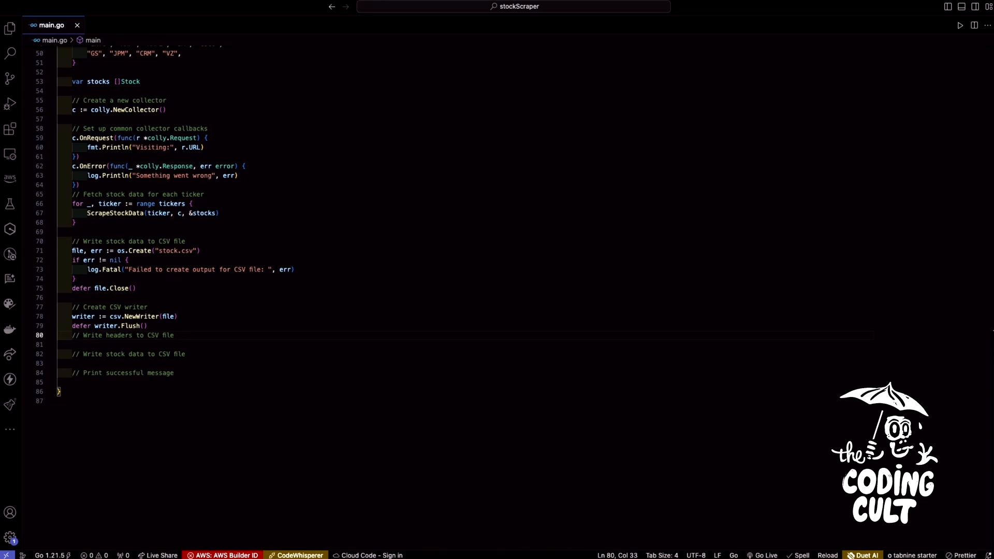
Step: Write headers []string{"Company", "Price", "Change"} via writer.Write and begin for _, stock := range stocks
{"action": "type", "text": "headers"}
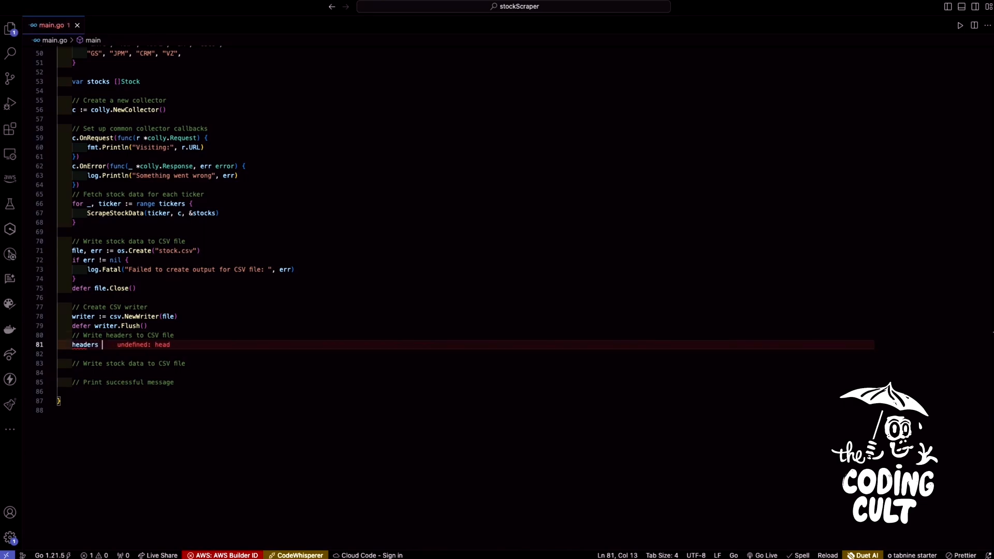
{"action": "type", "text": ":= []string{\"Company\", \"Price\","}
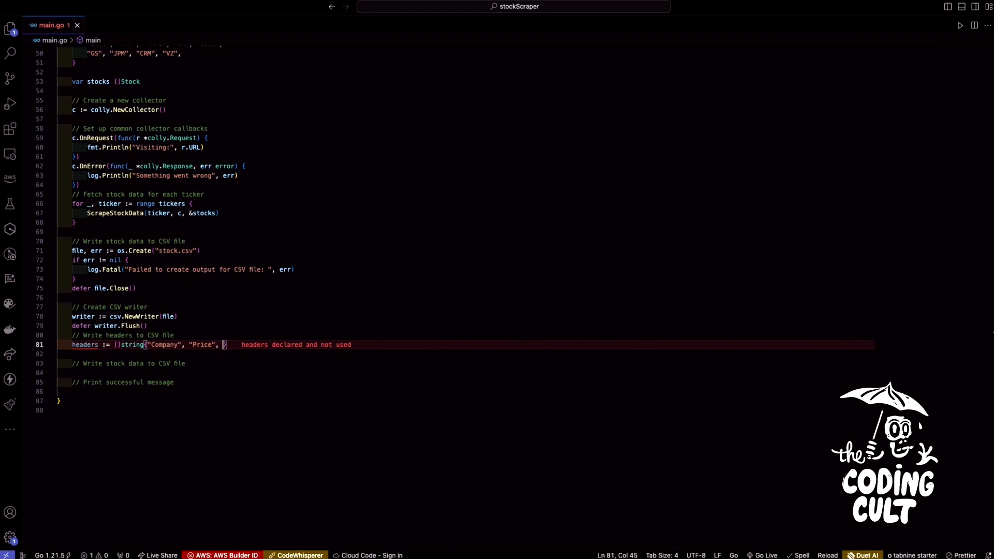
{"action": "type", "text": "\"Change\""}
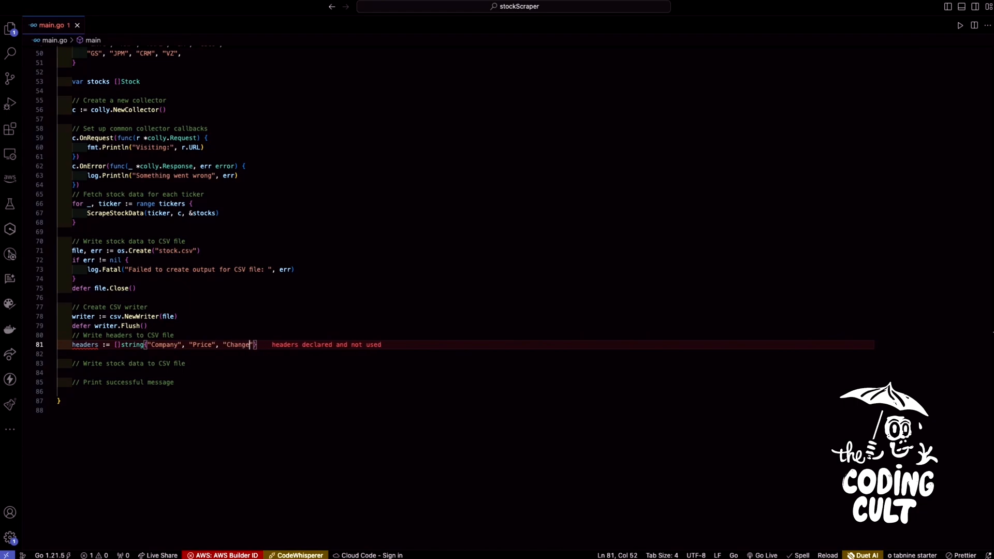
{"action": "type", "text": "writer.Write(headers"}
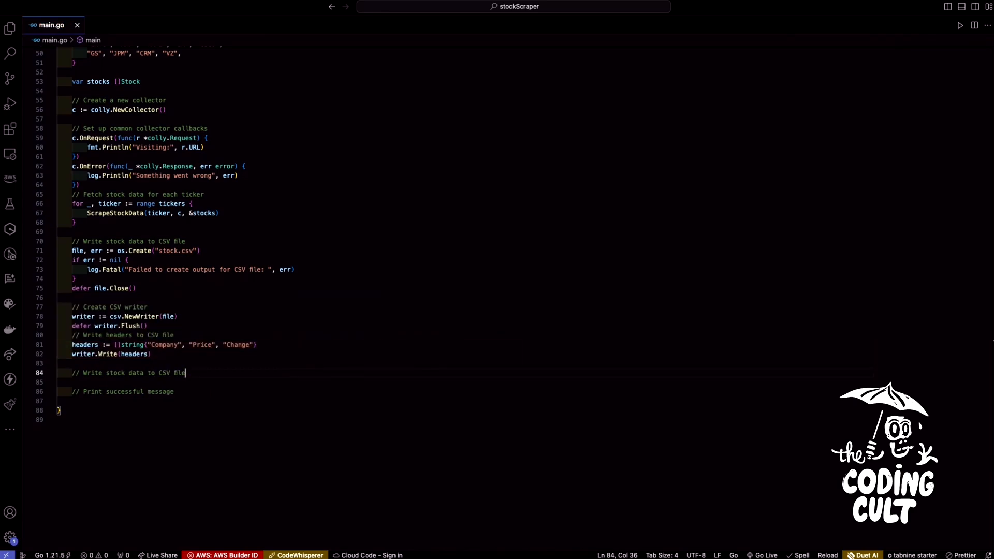
{"action": "type", "text": "for _, stock := range stocks"}
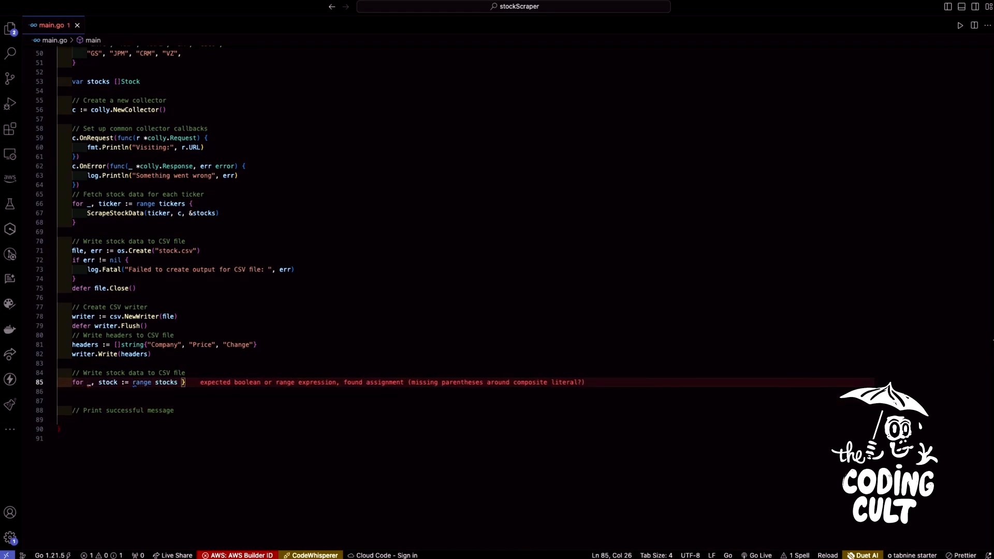
Step: Inside the loop, build record {stock.Company, stock.Price, stock.Change} and writer.Write(record), fixing the Compant typo
{"action": "key", "text": "Backspace"}
{"action": "type", "text": "record := []strin"}
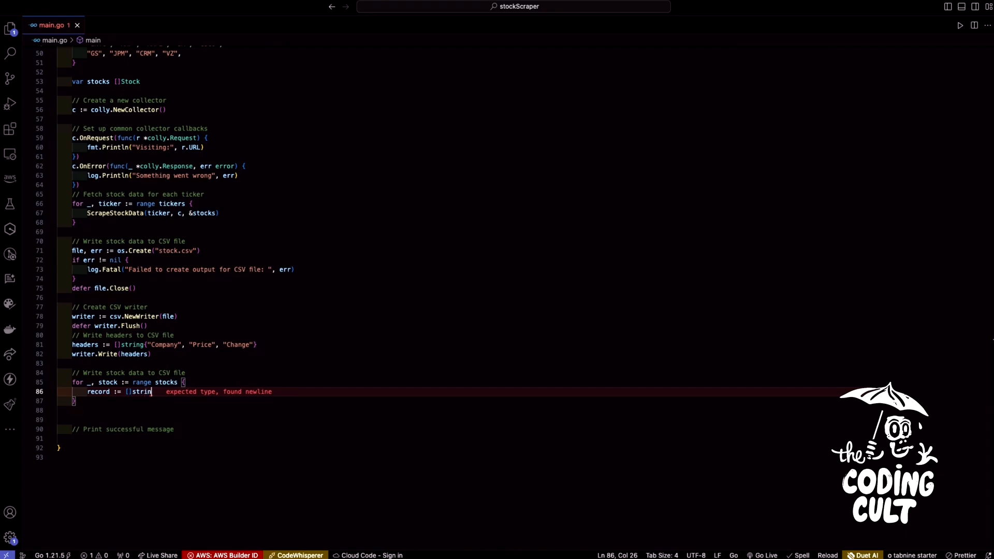
{"action": "type", "text": "{stock.Compant"}
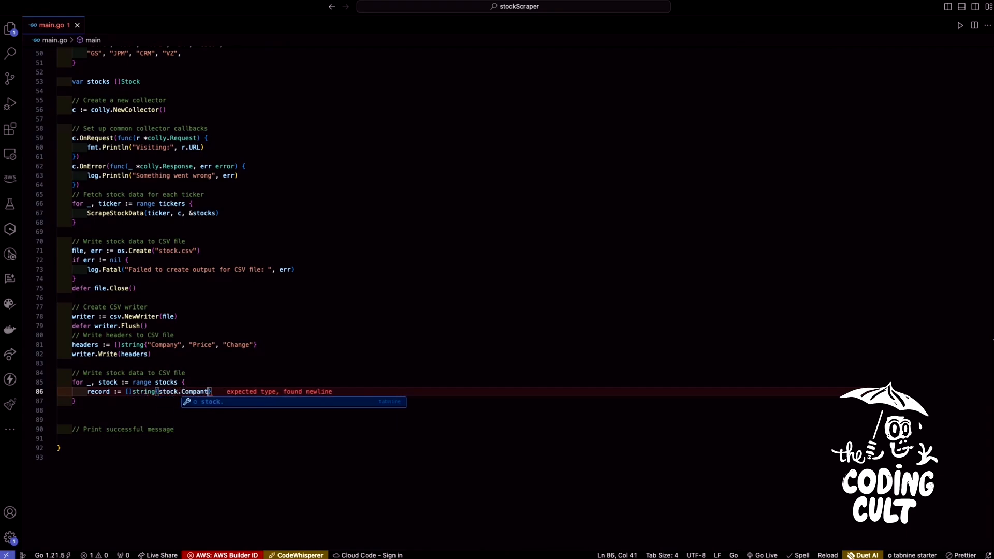
{"action": "type", "text": ", stock."}
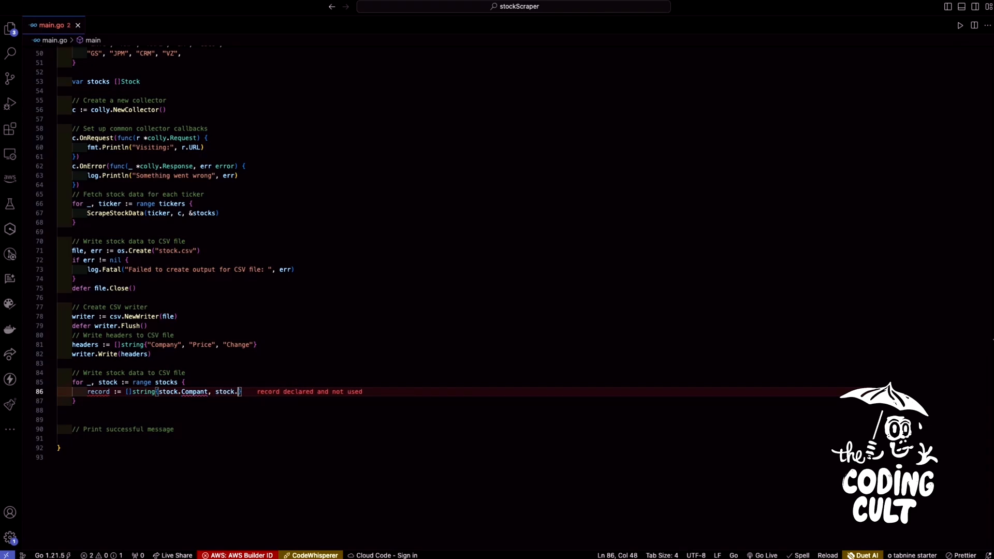
{"action": "type", "text": "Price, stock.Change"}
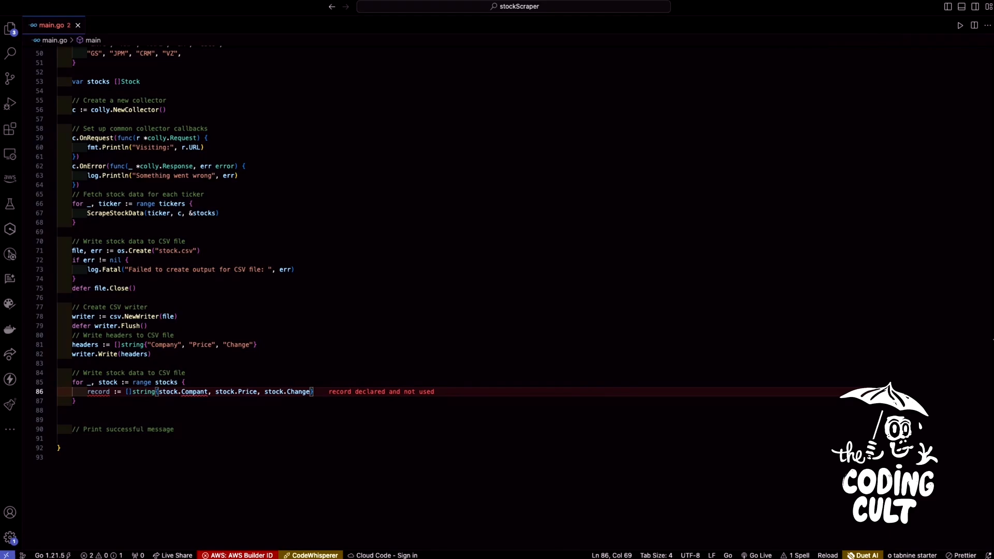
{"action": "type", "text": "writer.Write"}
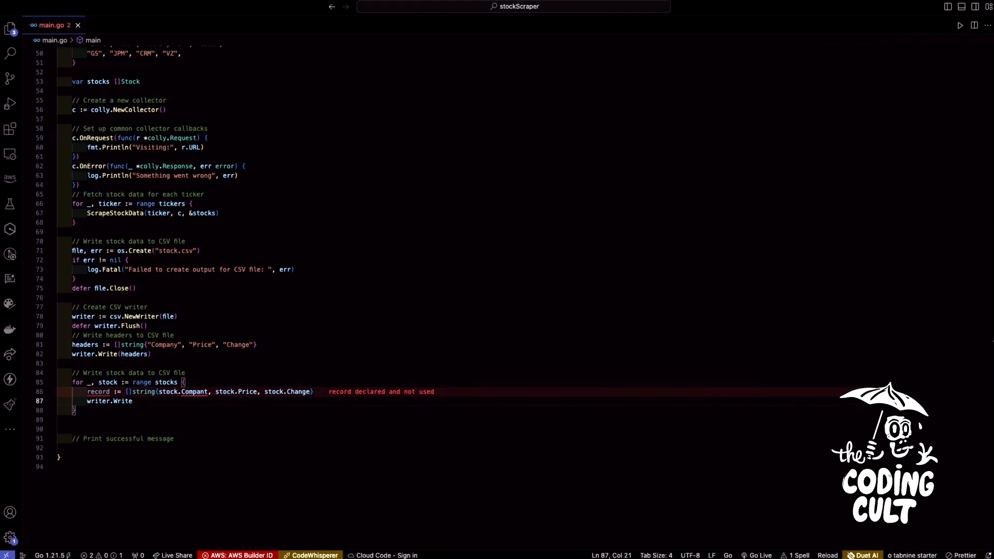
{"action": "type", "text": "(record"}
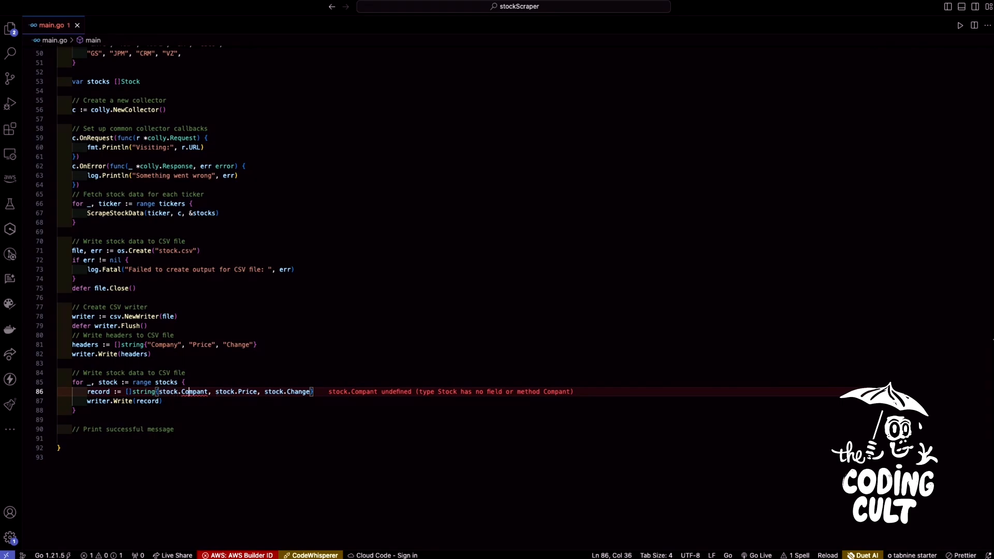
{"action": "type", "text": "Company"}
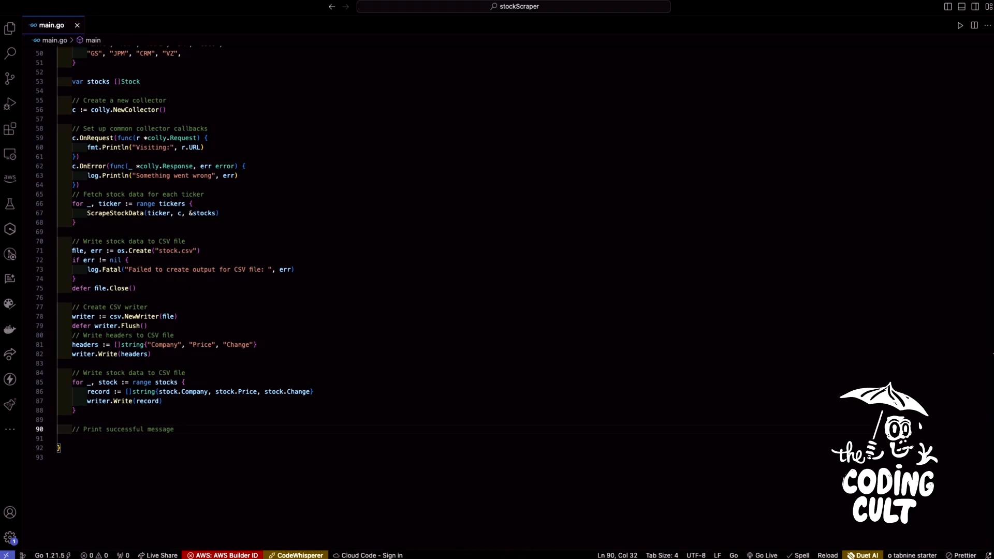
Step: Add fmt.Println("Stock data successfully written to the CSV file") at the end of main and review the code
{"action": "type", "text": "fmt.Println(\""}
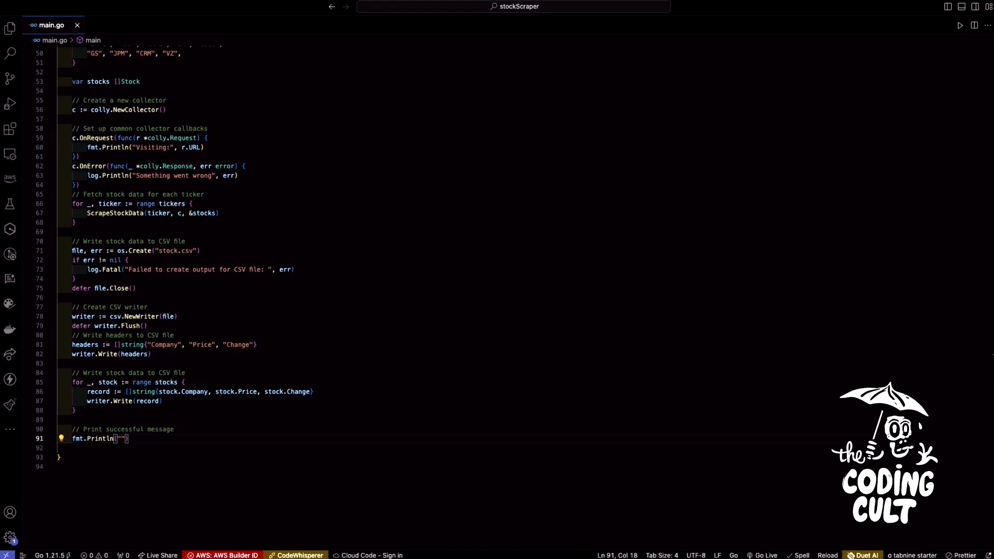
{"action": "type", "text": "Stox"}
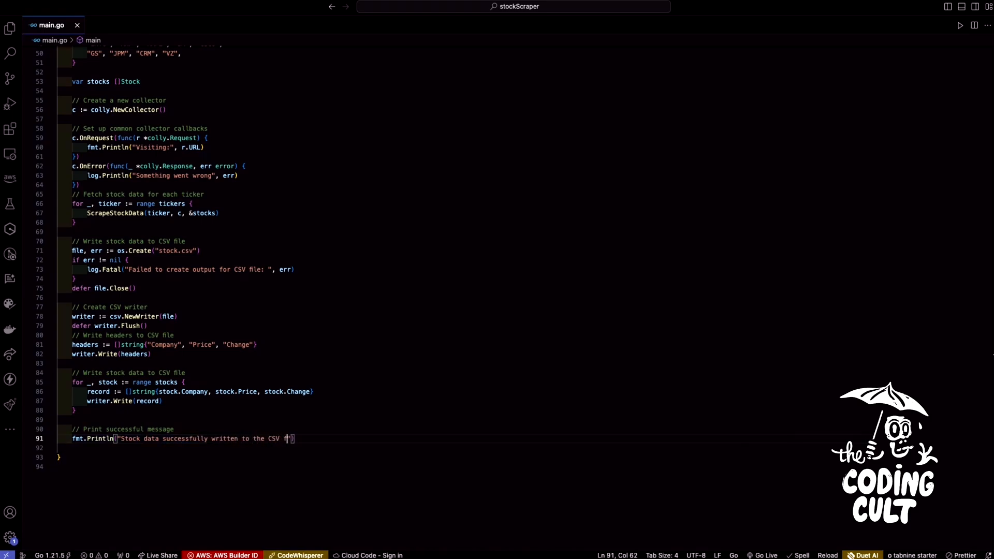
{"action": "type", "text": "ile"}
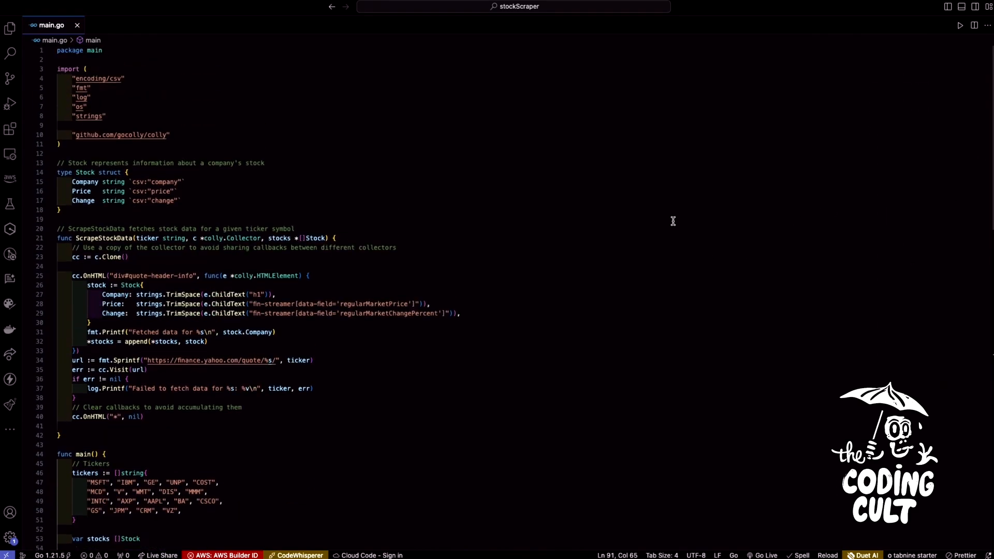
{"action": "scroll", "scroll_direction": "down", "scroll_amount": 3}
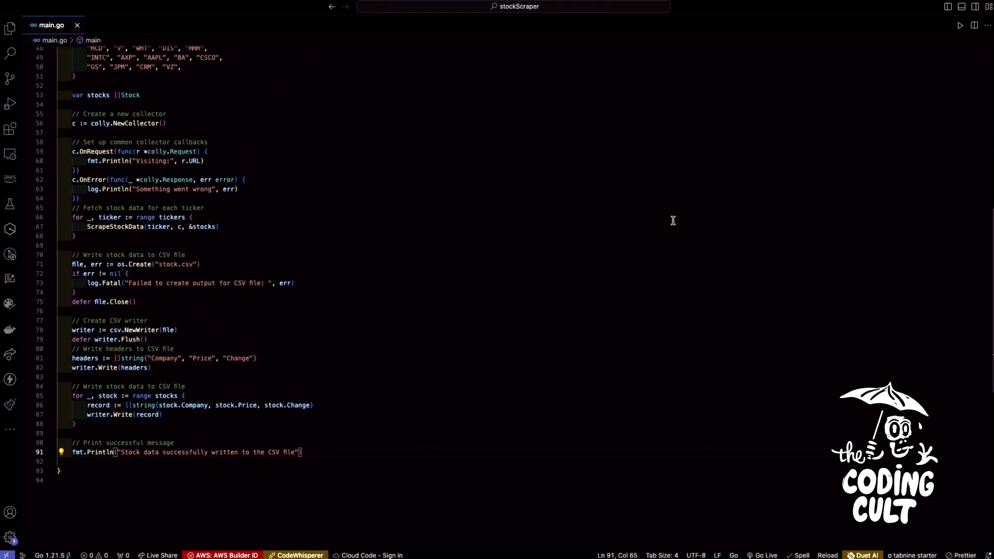
{"action": "scroll", "scroll_direction": "up", "scroll_amount": 3}
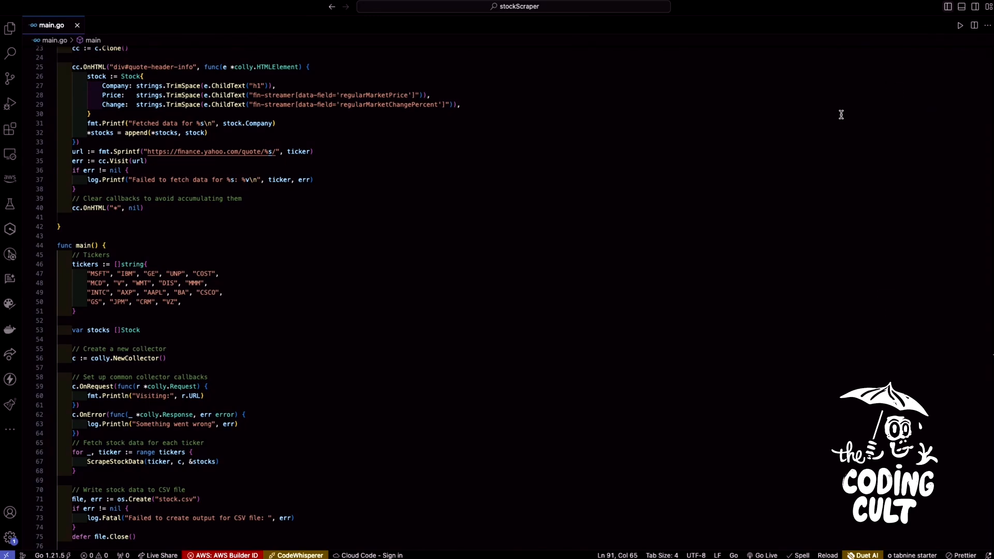
Step: Show the Explorer, then run go run main.go in the terminal to scrape all tickers into stock.csv
{"action": "left_click", "coordinate": [9, 26]}
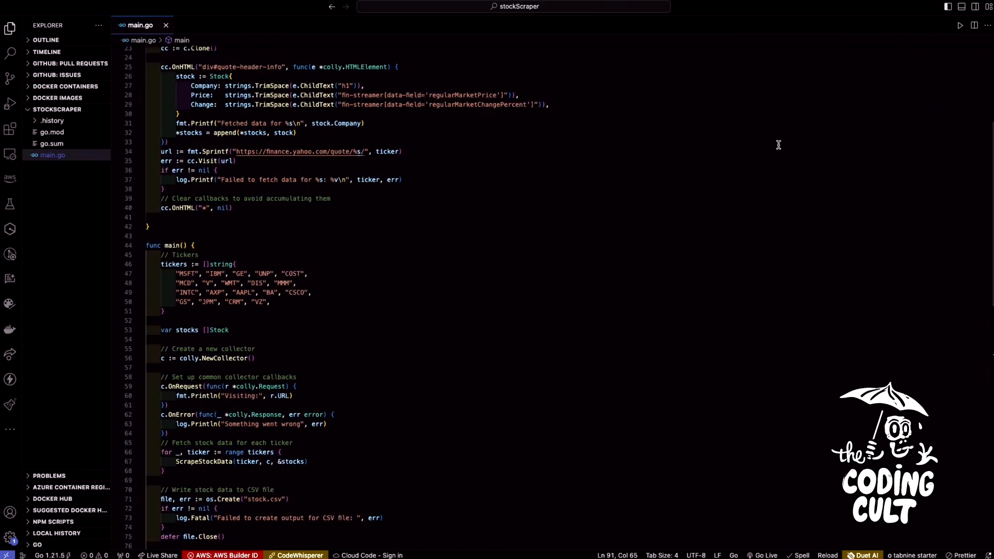
{"action": "scroll", "scroll_direction": "down", "scroll_amount": 3}
{"action": "type", "text": "go run main.go"}
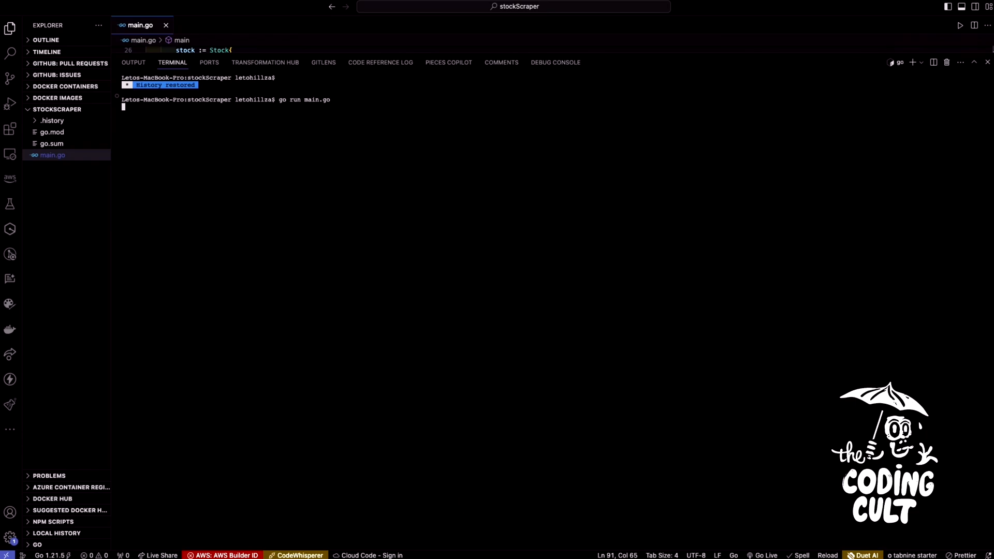
{"action": "key", "text": "Enter"}
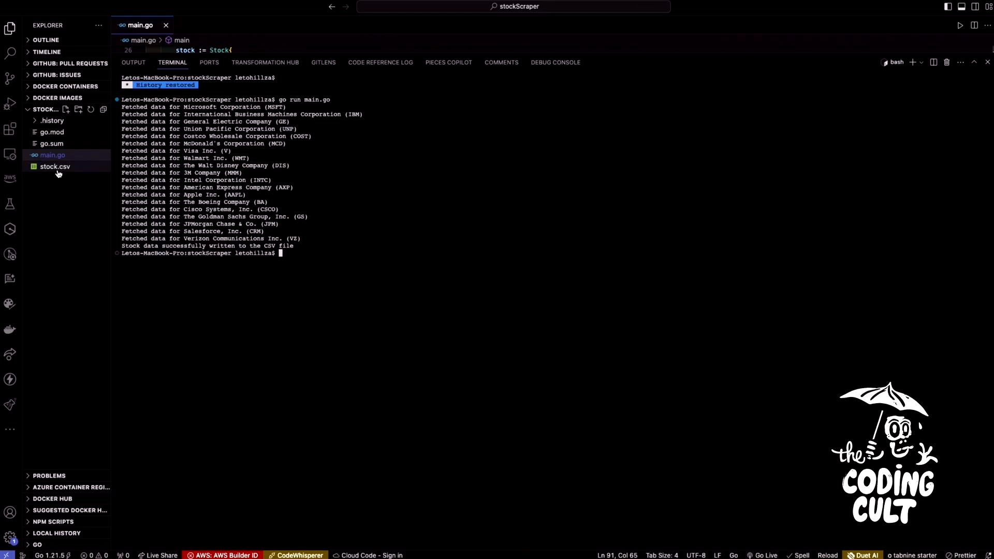
{"action": "mouse_move", "coordinate": [58, 174]}
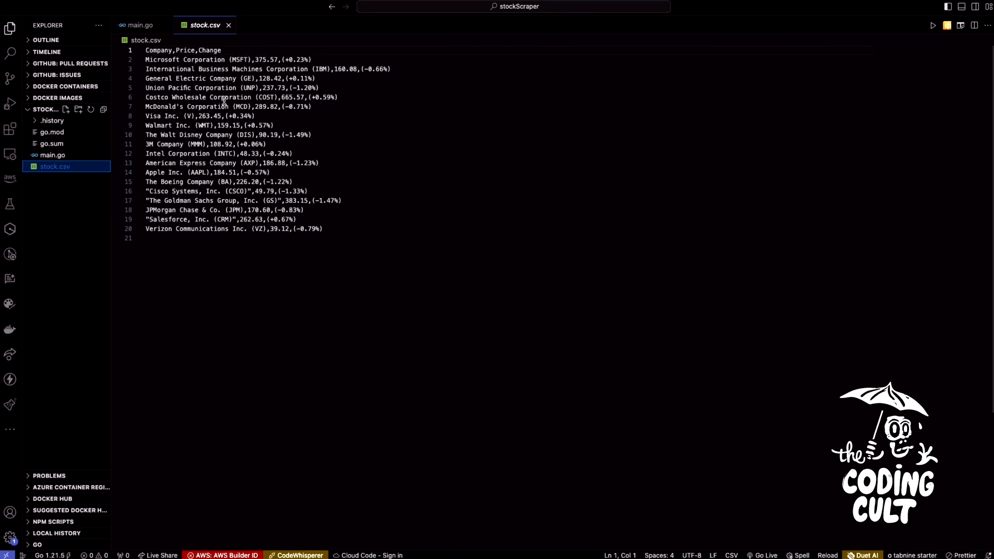
{"action": "mouse_move", "coordinate": [205, 97]}
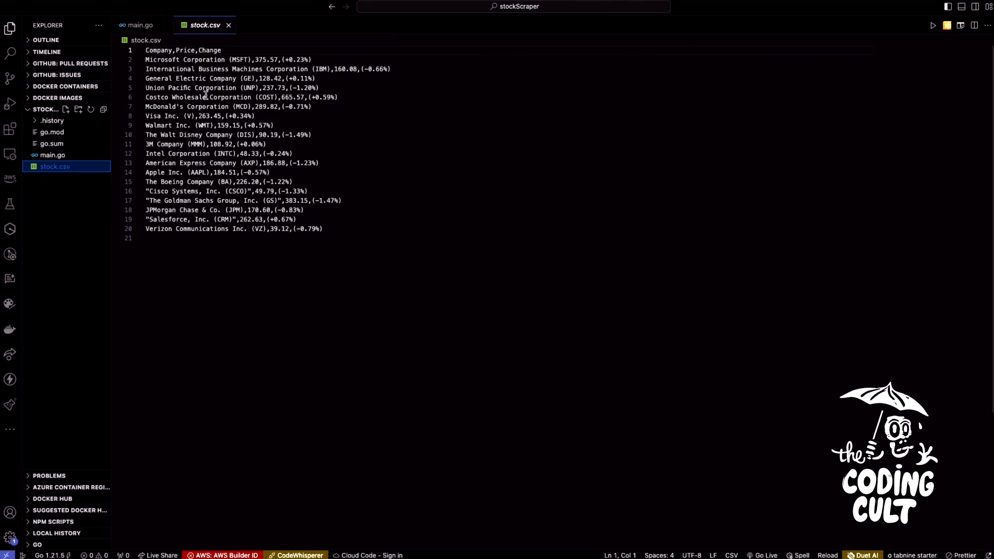